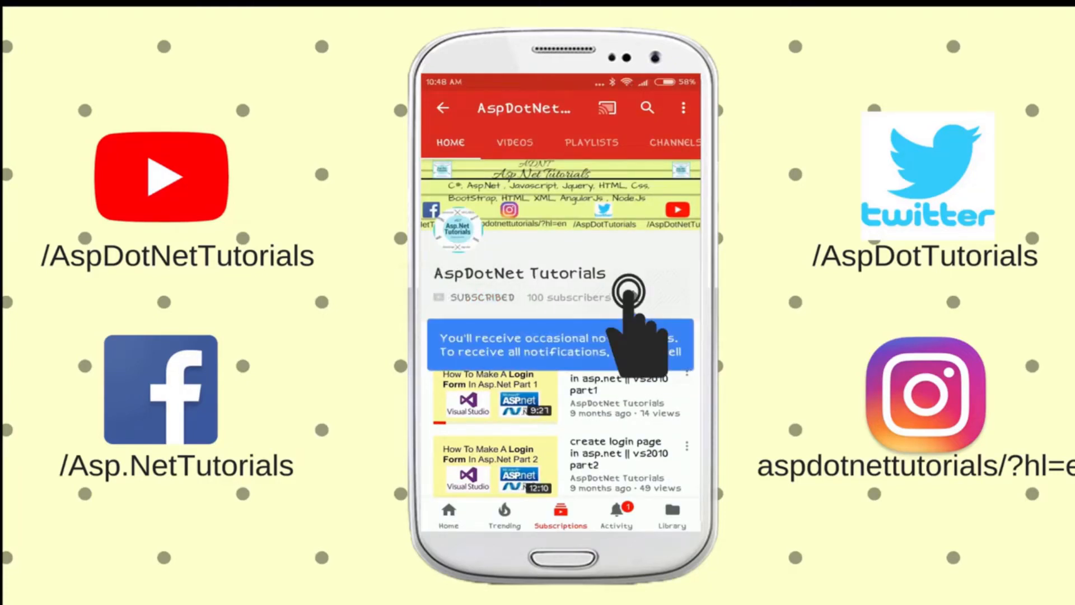
Step: Clear out the old intro notes before starting the component commands
left_click(631, 296)
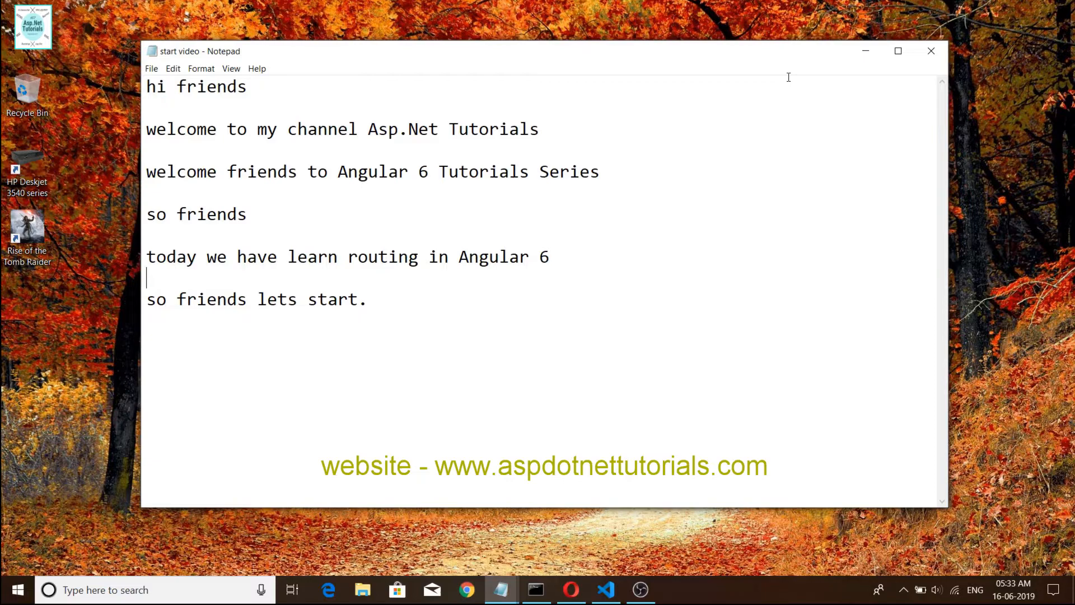
key("ctrl+a")
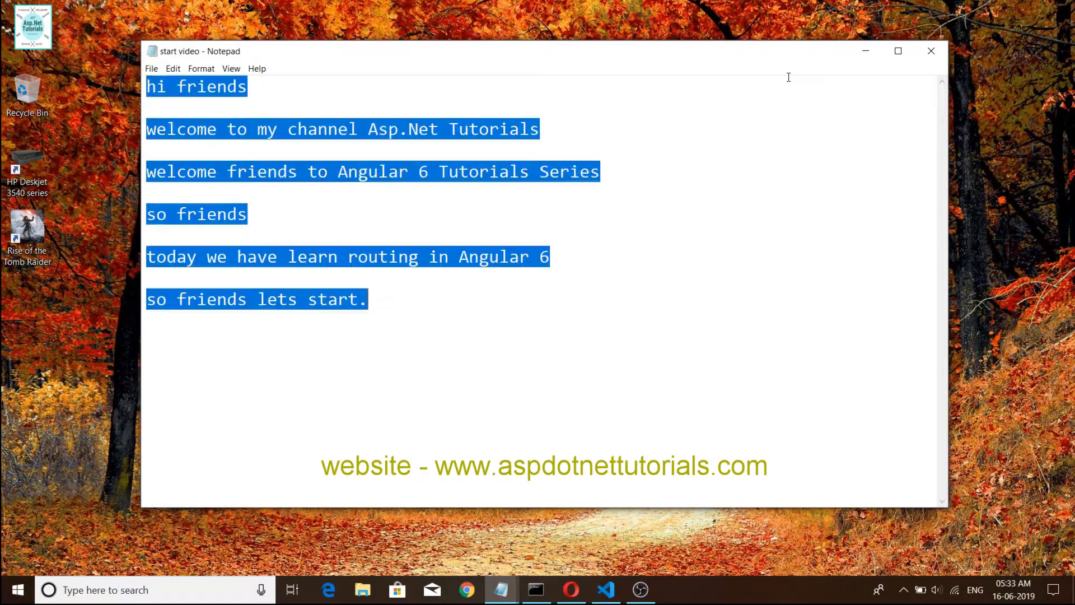
key("Delete")
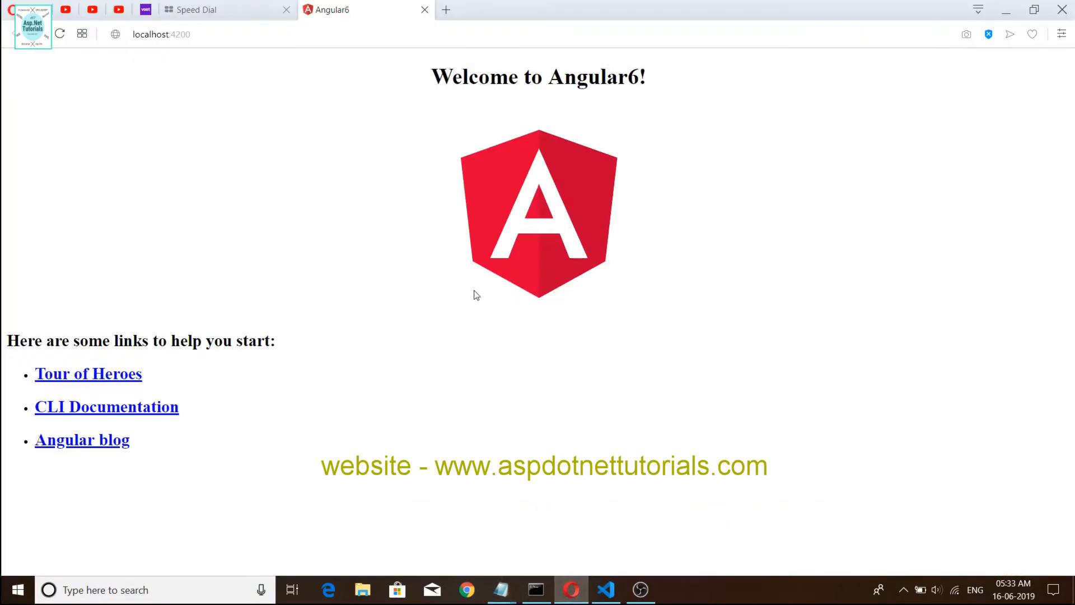
mouse_move(417, 82)
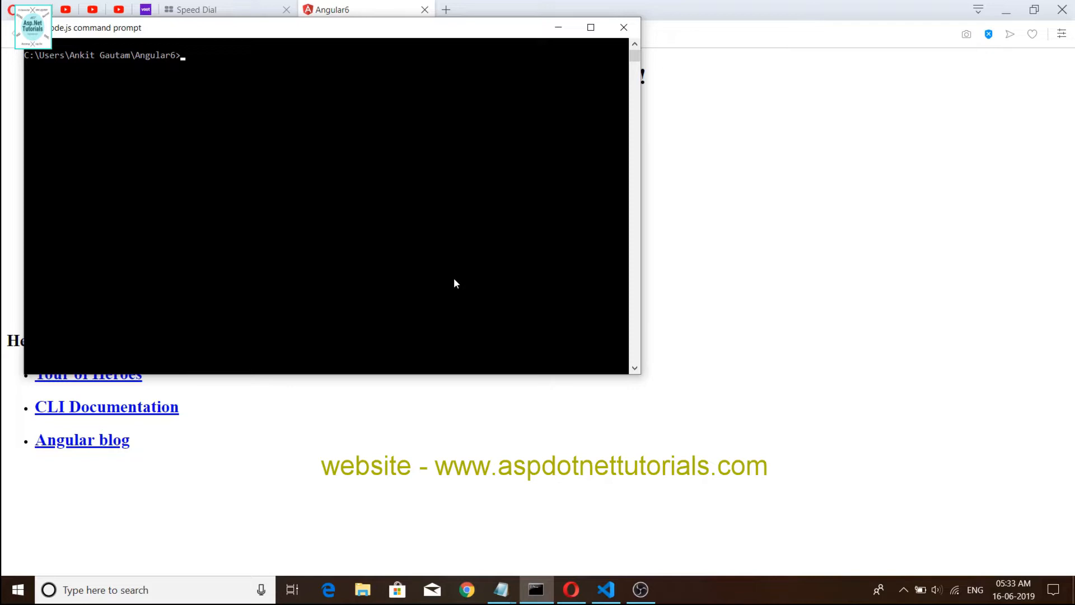
Step: Run ng g c demo/create-demo at the Node.js prompt, correcting the misspelled name
type("ng g c")
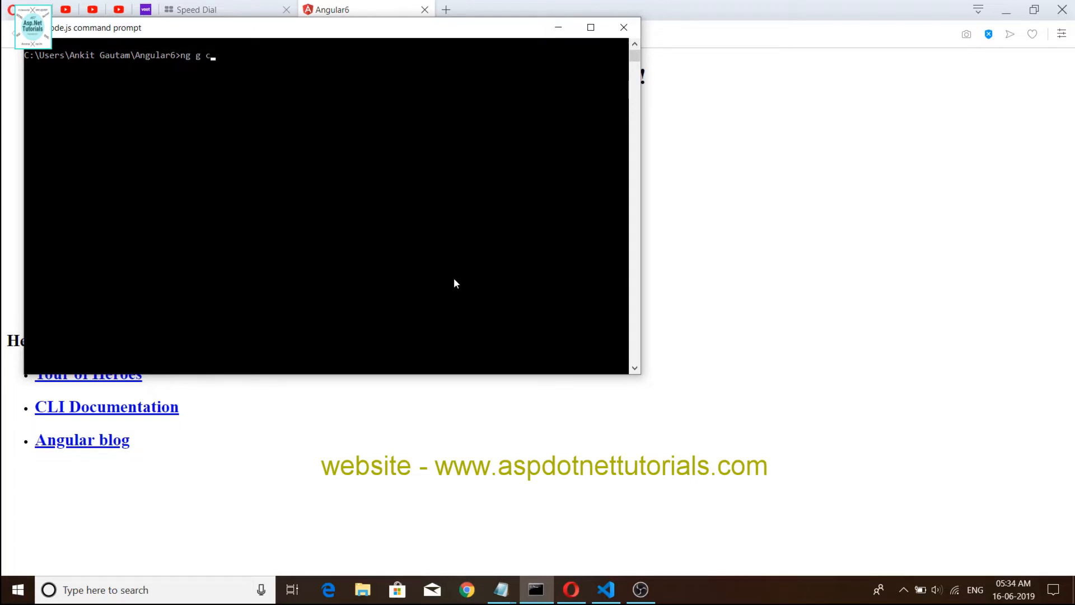
type("de")
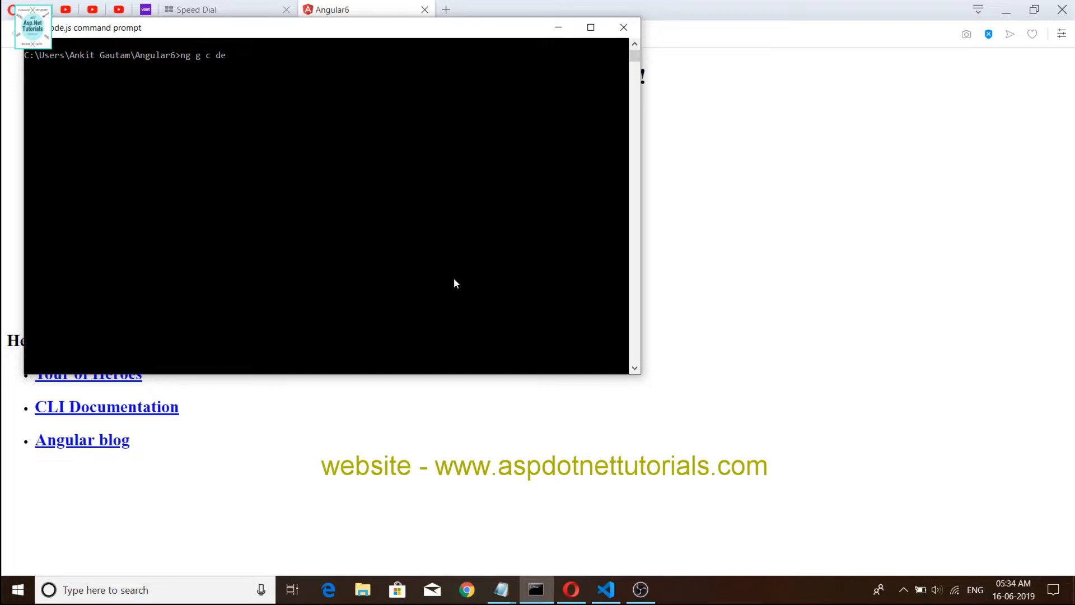
type("mo/")
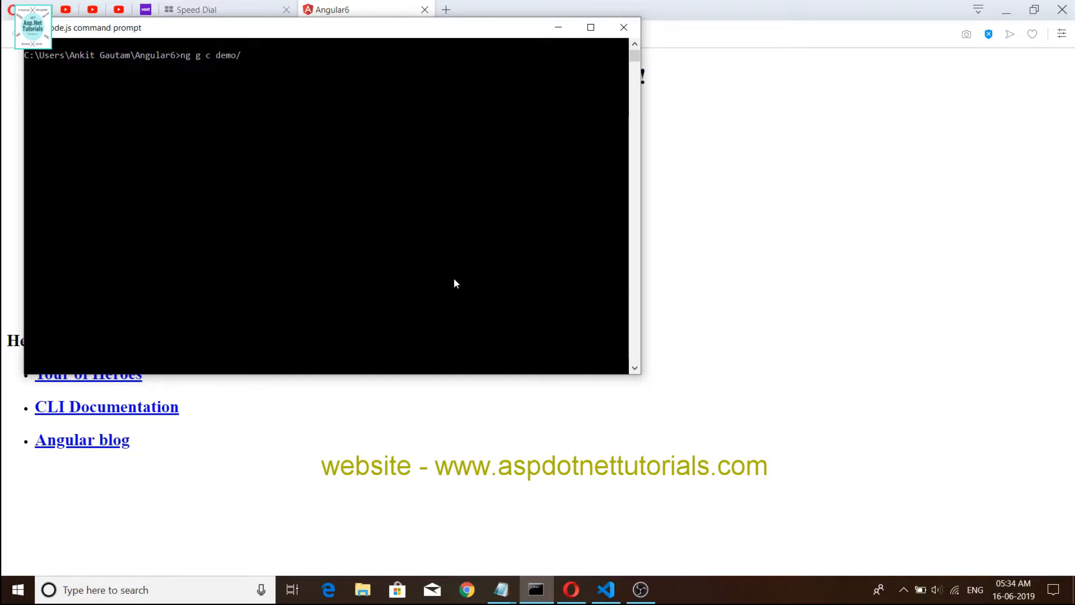
type("crere")
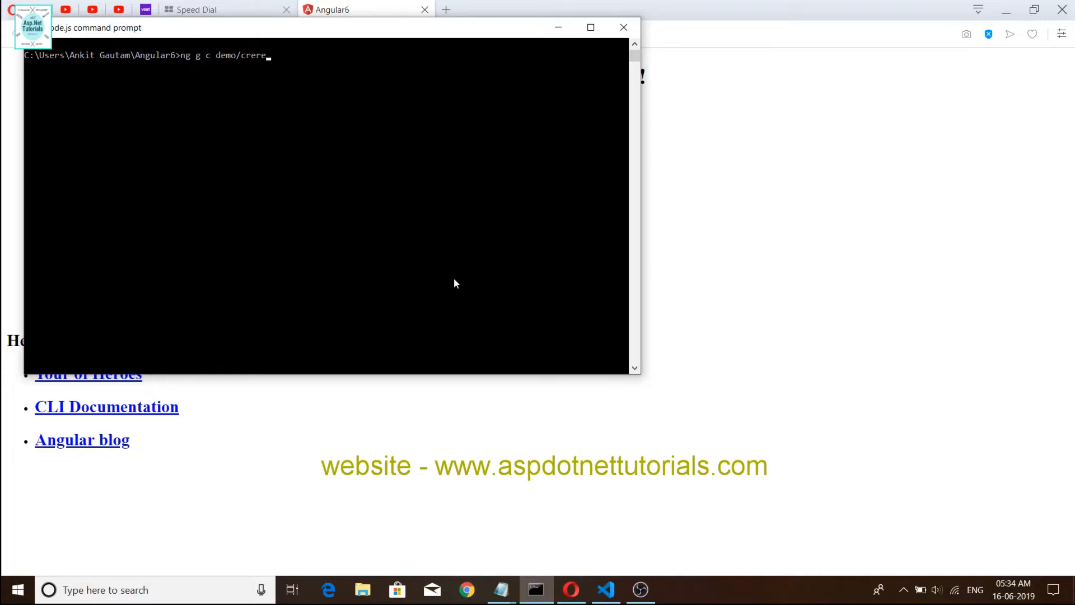
key("BackSpace")
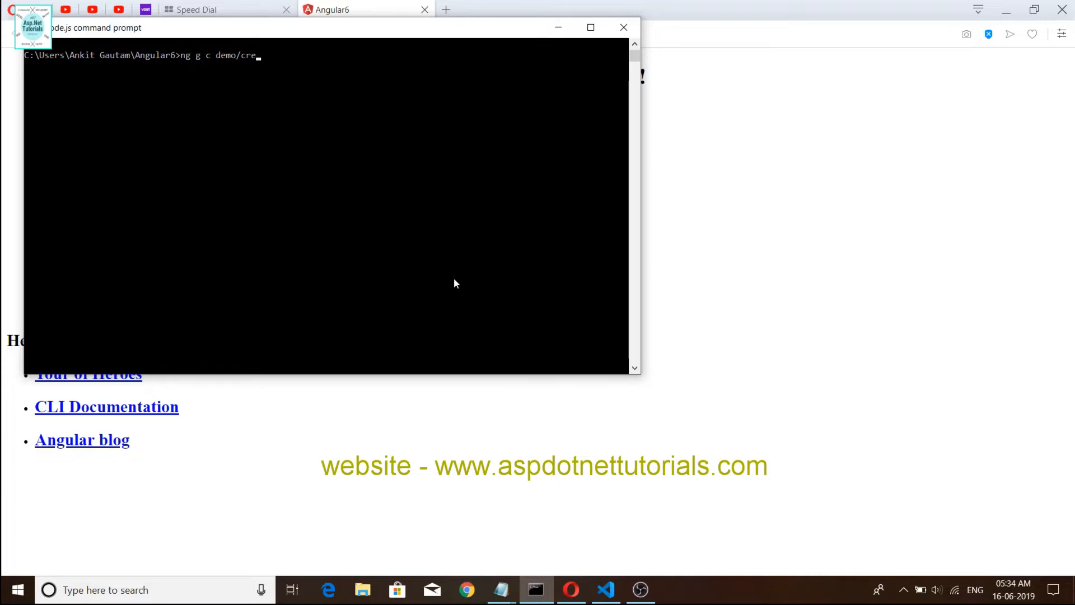
key("Backspace")
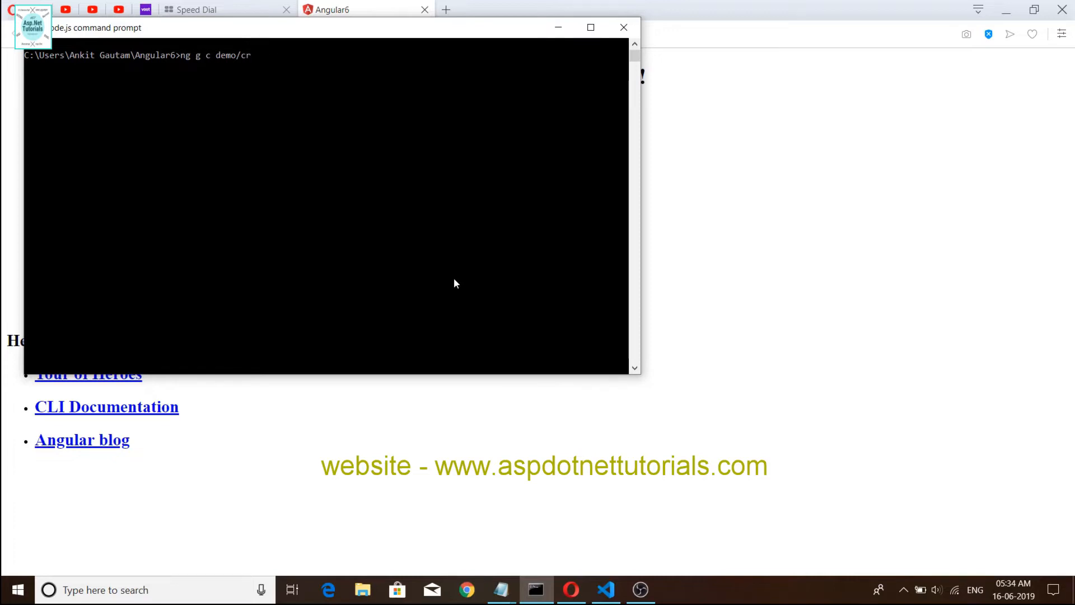
type("eate")
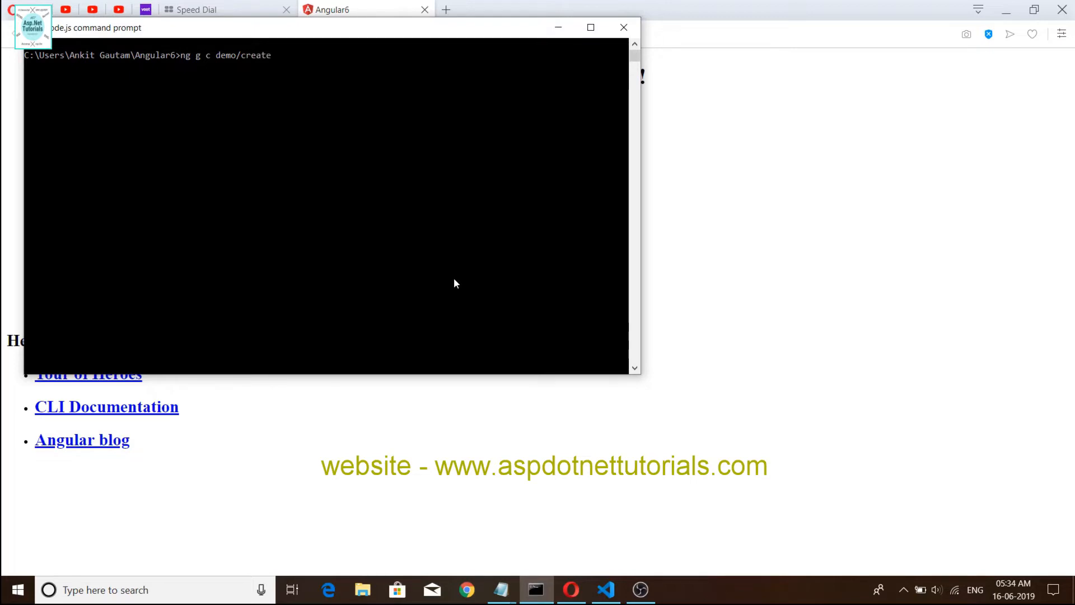
type("-")
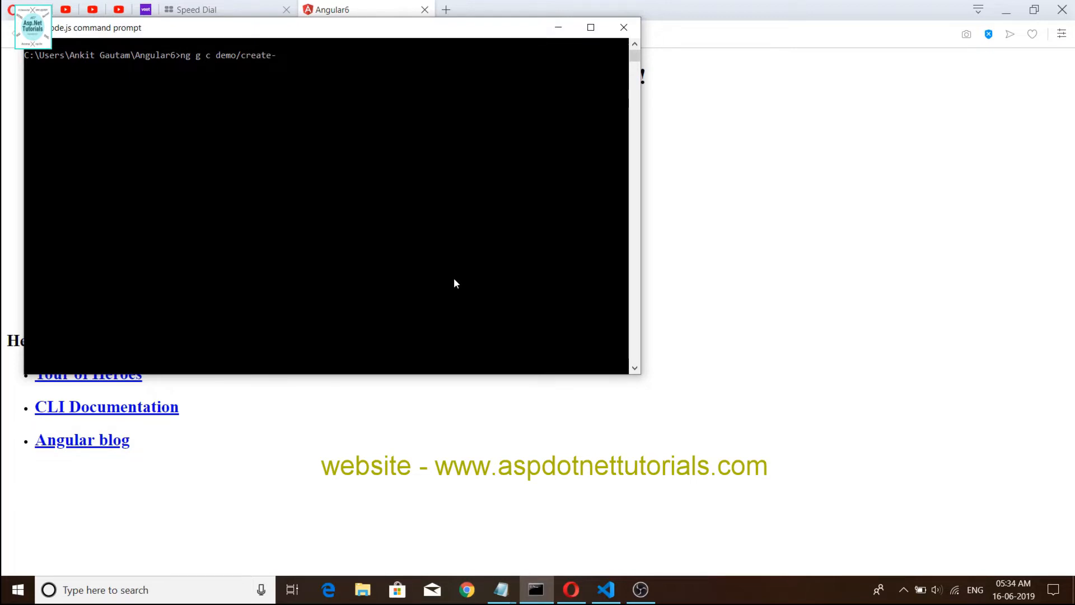
type("dems")
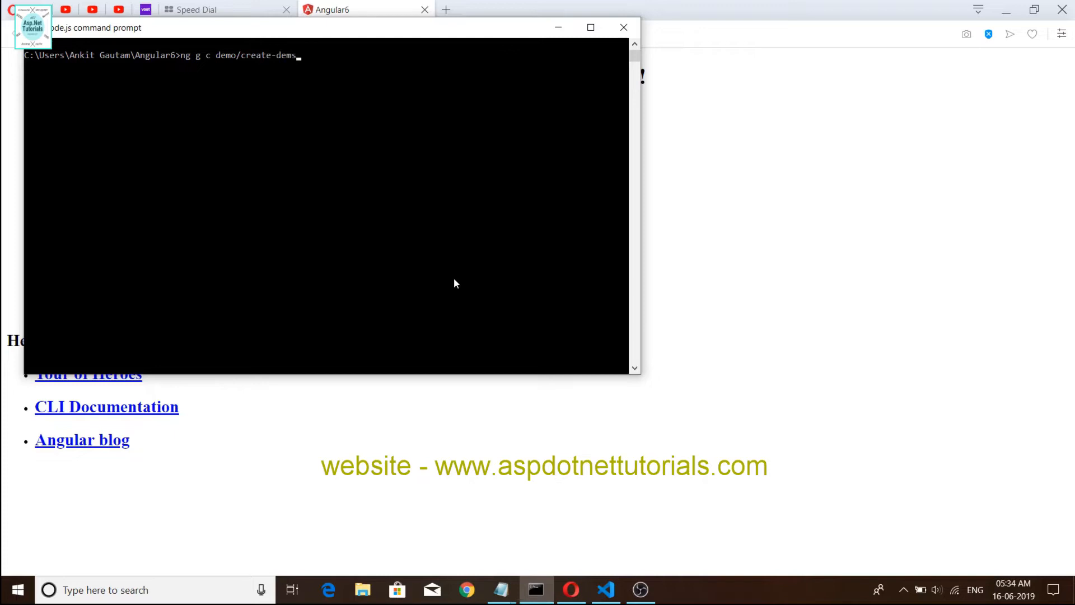
type("o")
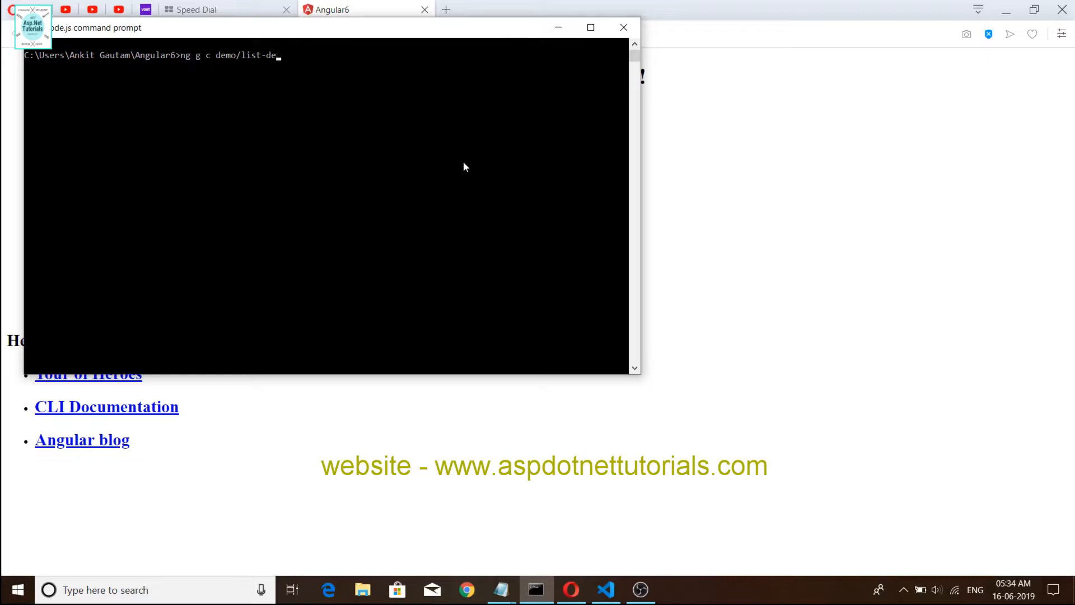
left_click(606, 590)
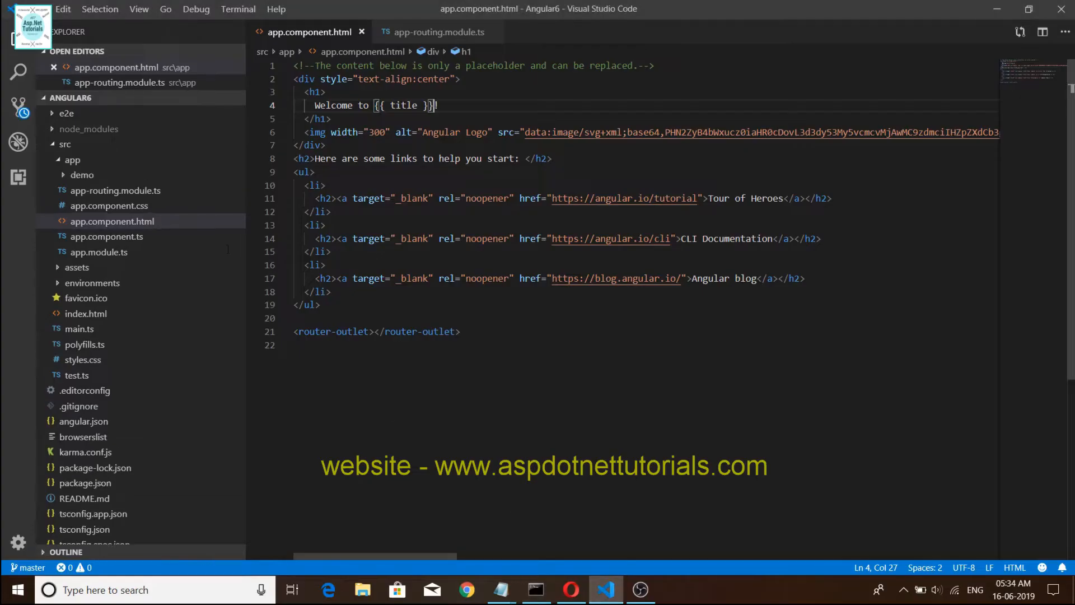
Step: Expand src/app/demo in the Explorer to reveal create-demo and list-demos
left_click(72, 159)
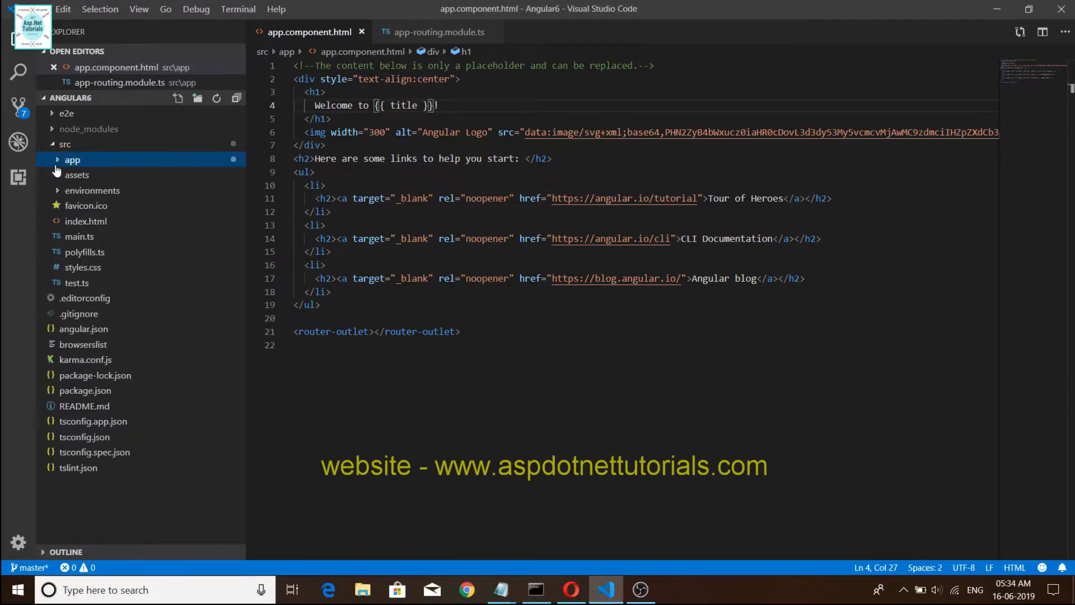
left_click(71, 159)
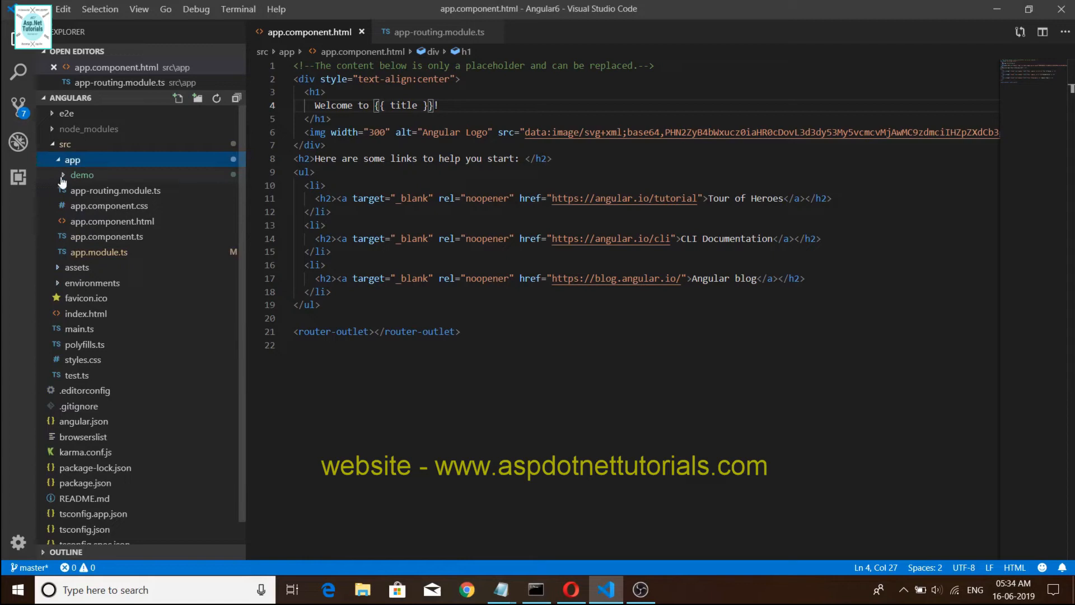
left_click(82, 175)
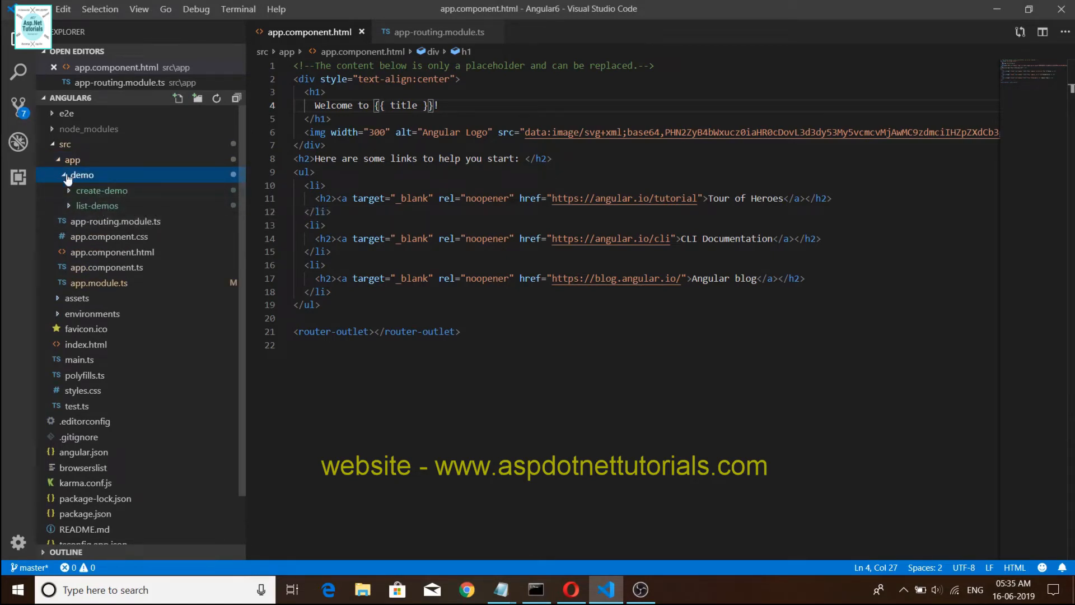
Step: Run ng g m app-routing at the Node.js prompt to generate the routing module
left_click(536, 590)
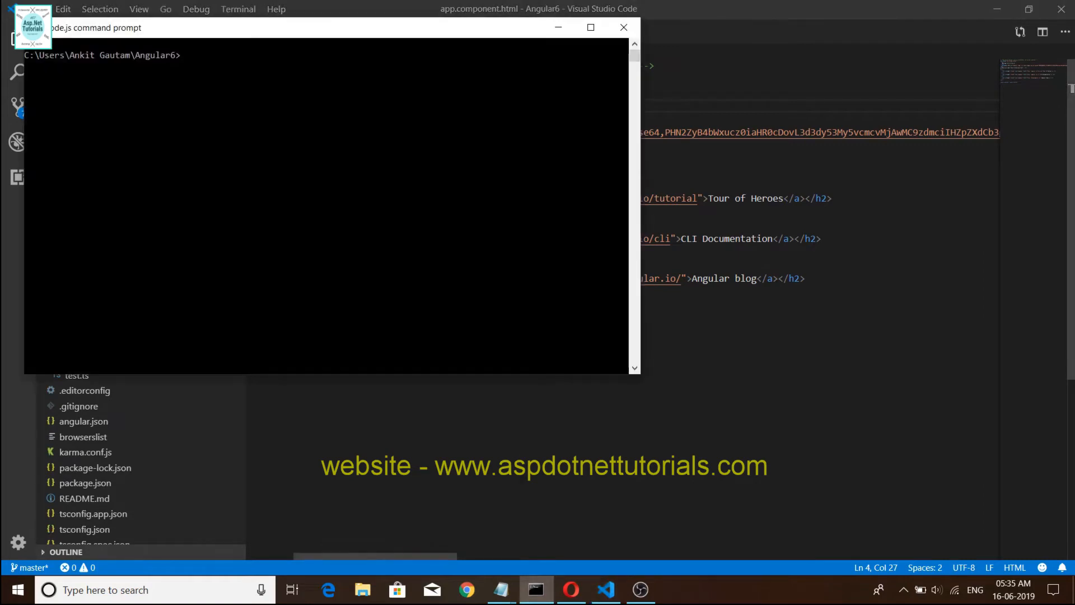
mouse_move(413, 263)
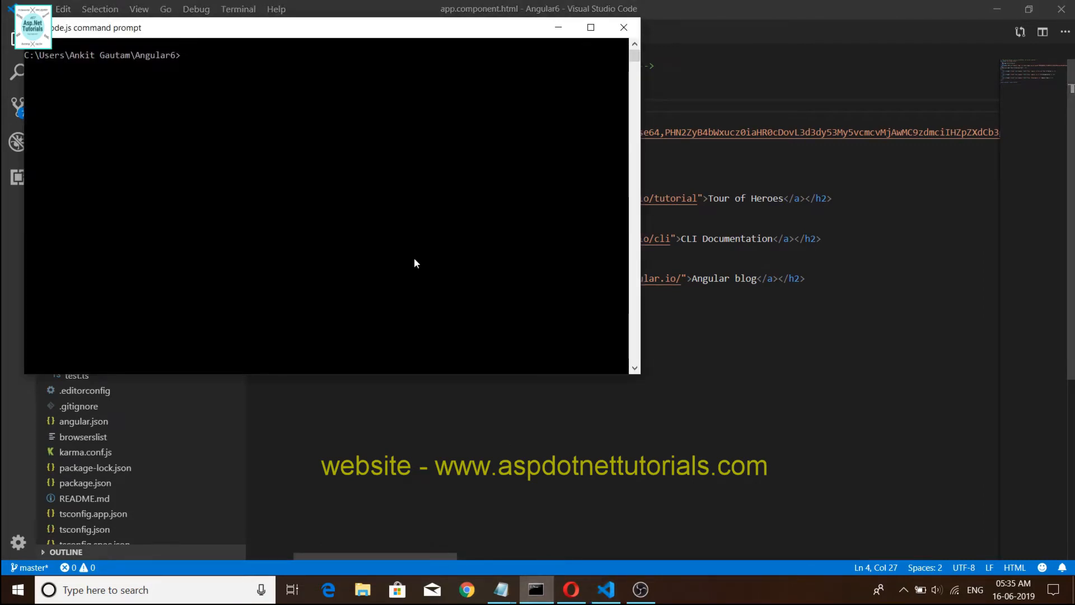
type("n")
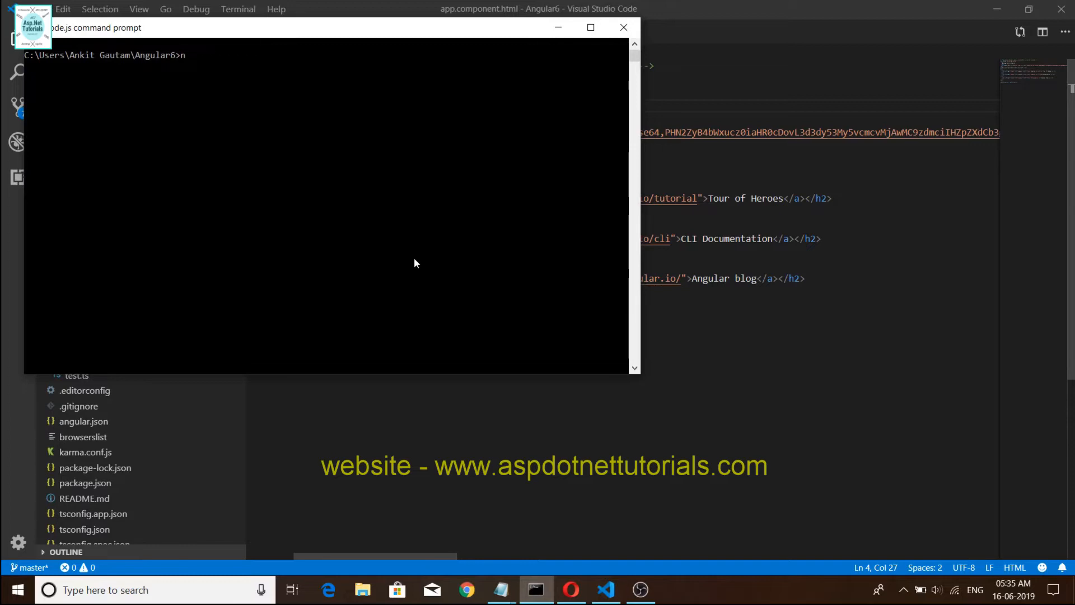
type("g")
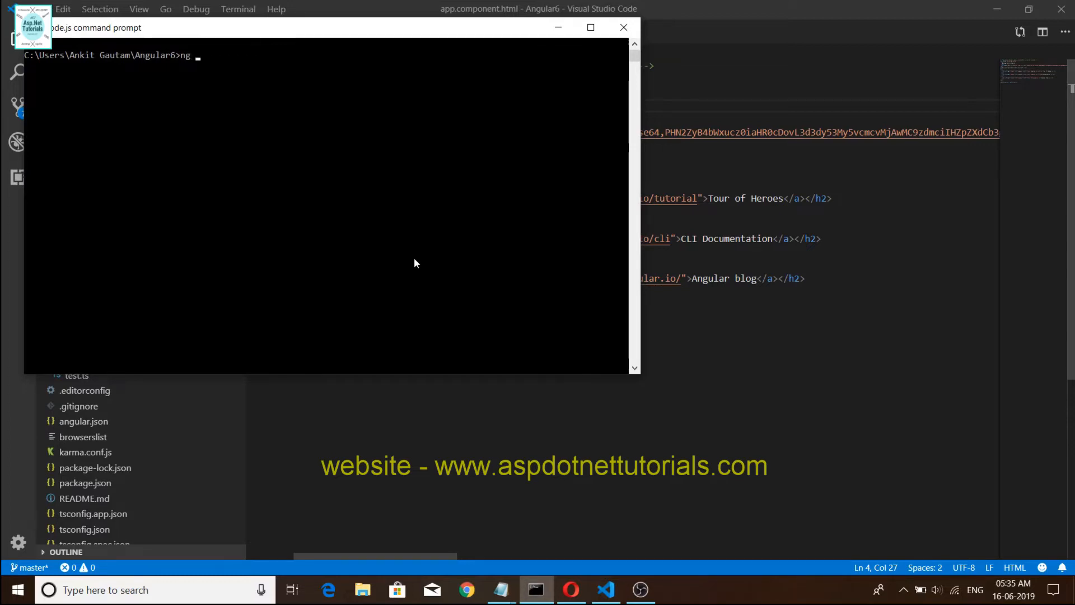
type("g m")
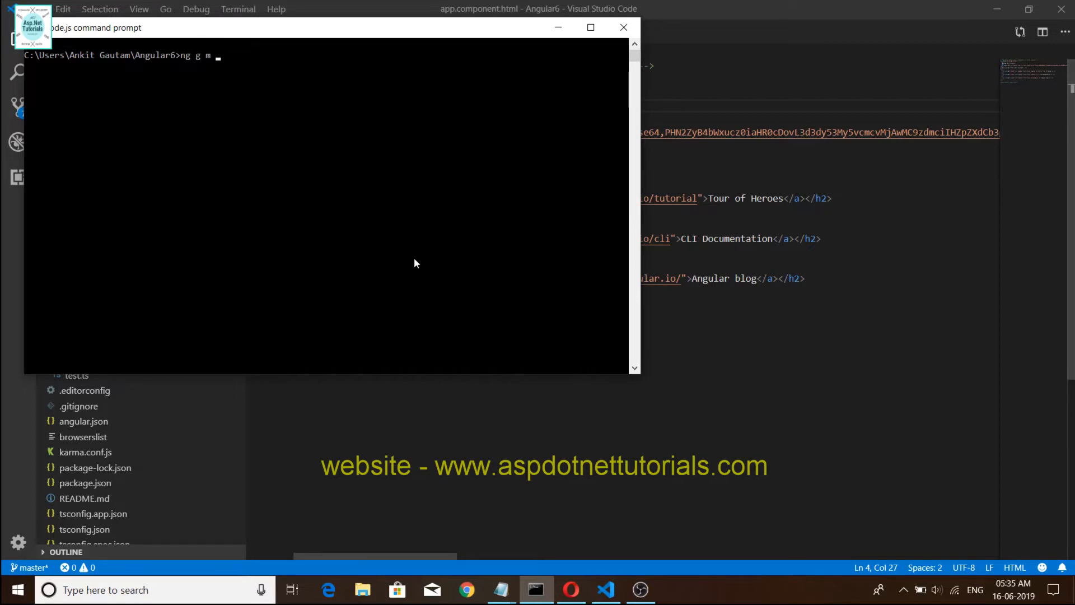
type("n")
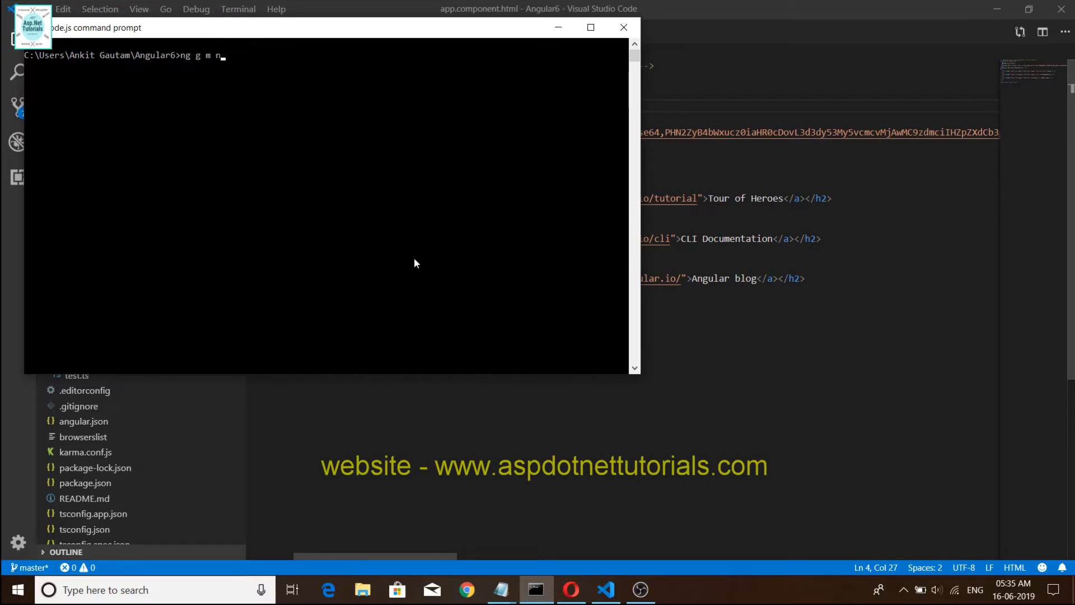
type("app")
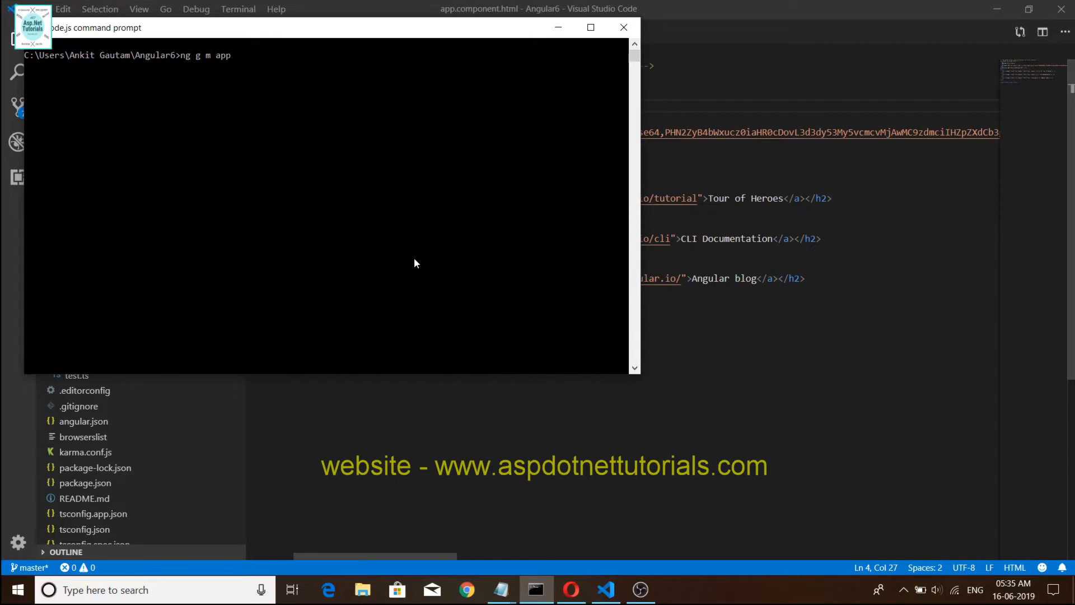
type("-ro")
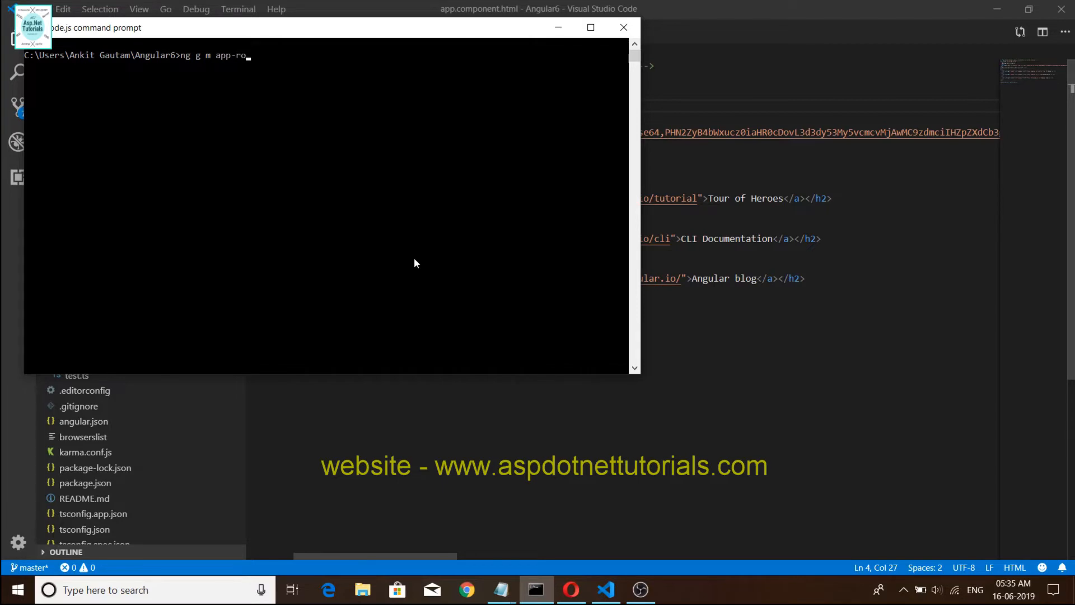
type("uting")
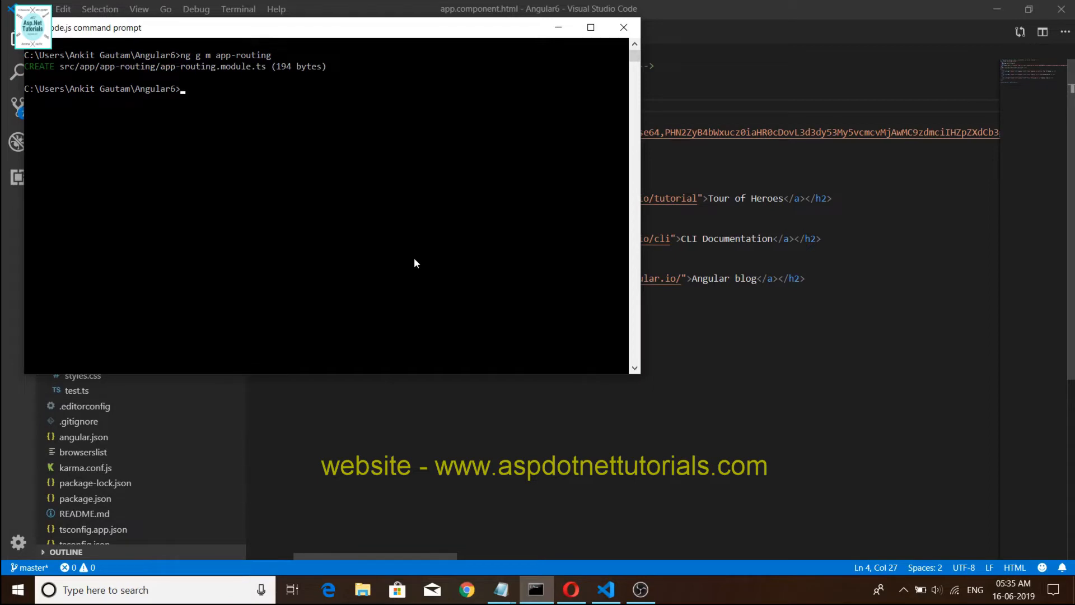
mouse_move(561, 46)
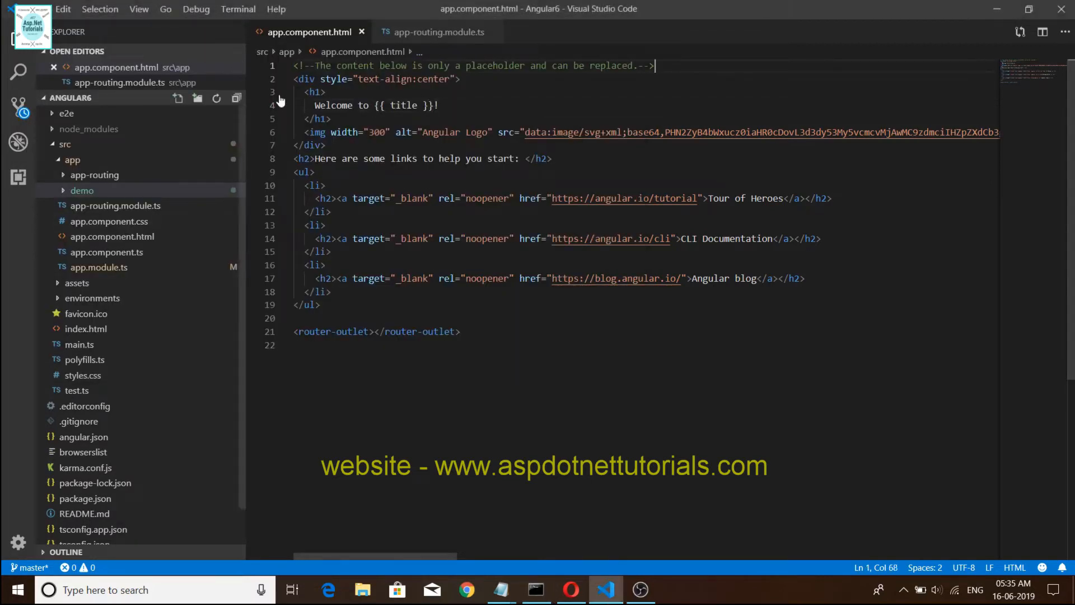
Step: Bring up app-routing.module.ts with its empty Routes array
left_click(439, 31)
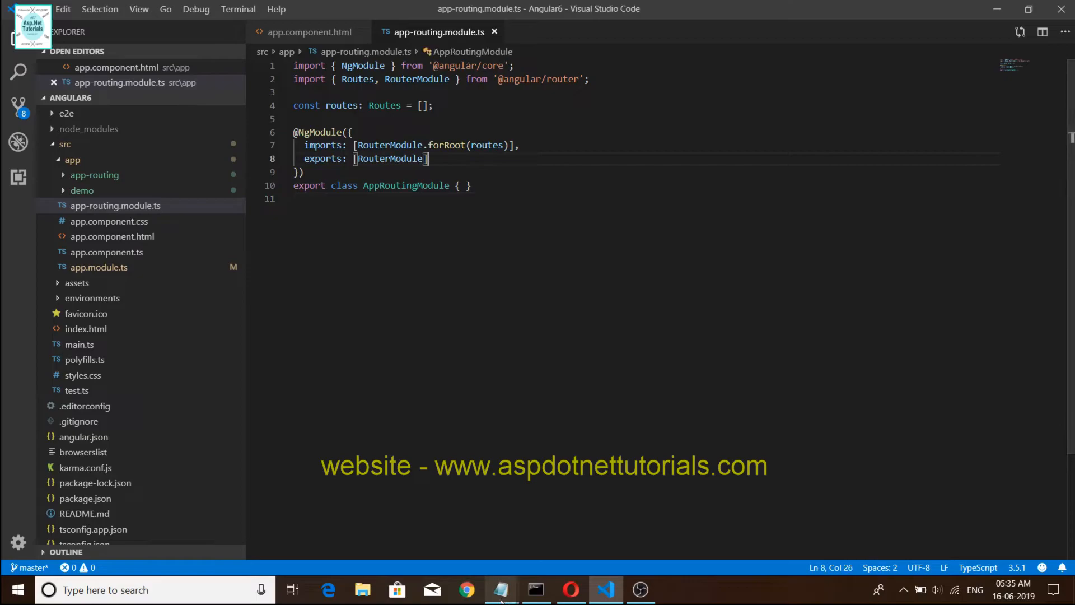
left_click(502, 590)
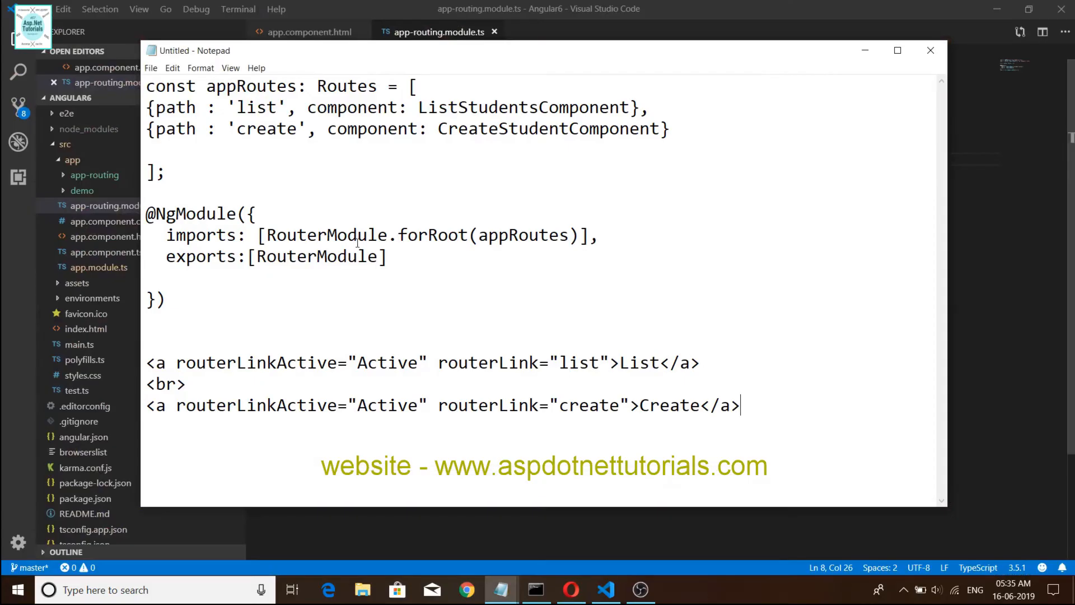
left_click_drag(145, 87, 165, 298)
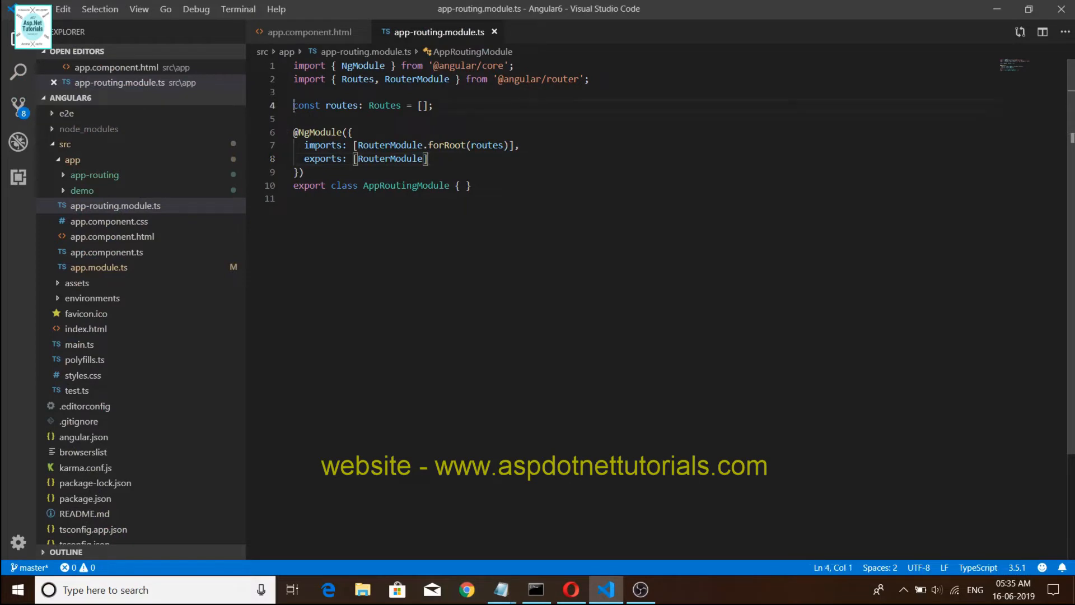
Step: Replace the routes block with the pasted code and point the list route to ListDemosComponent with its import
left_click_drag(294, 105, 303, 173)
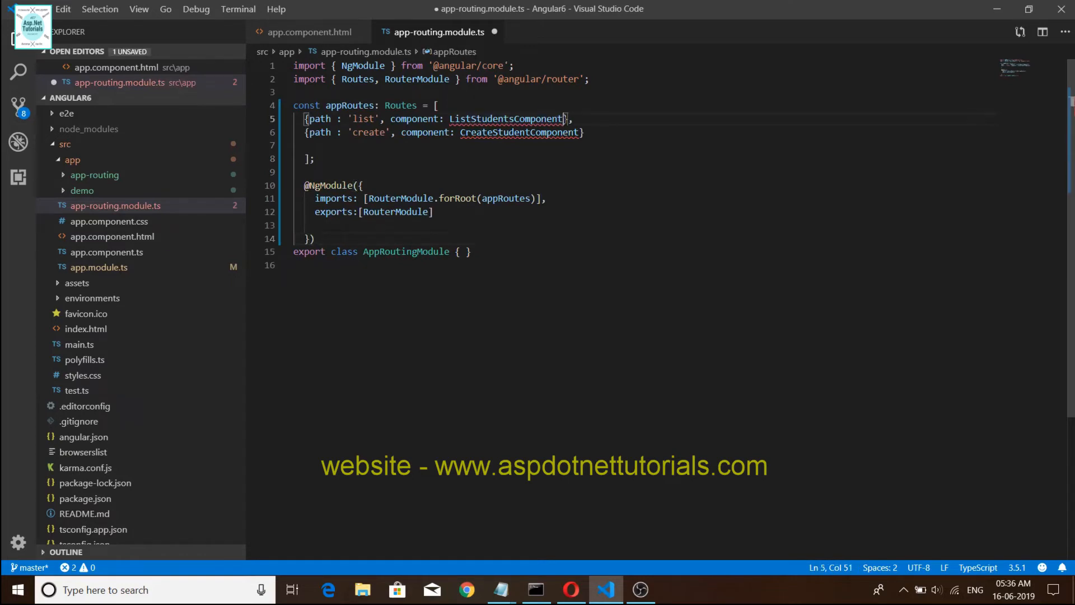
key("BackSpace")
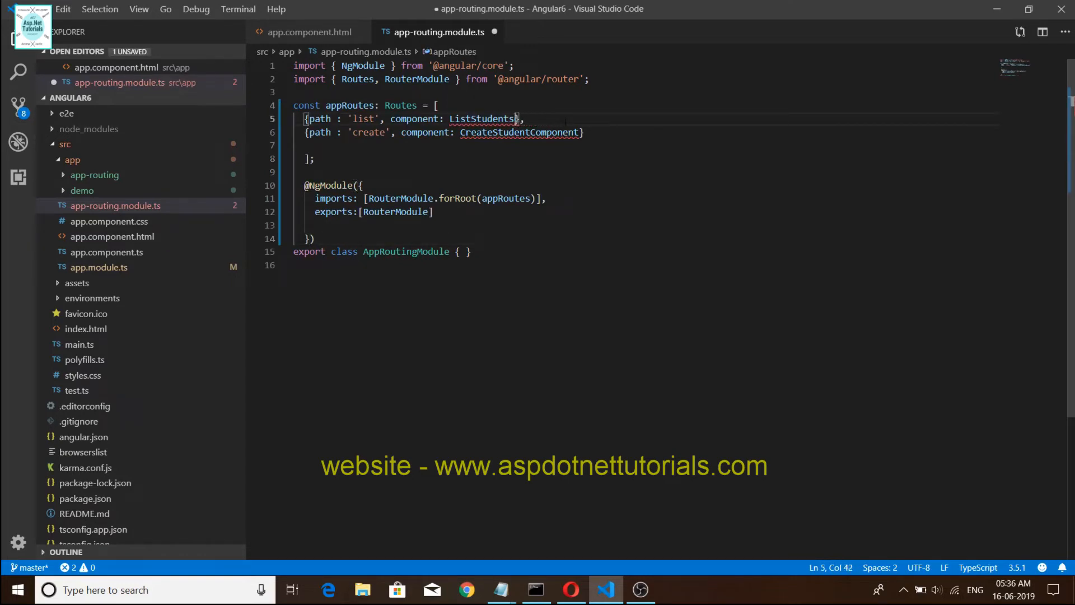
key("Backspace")
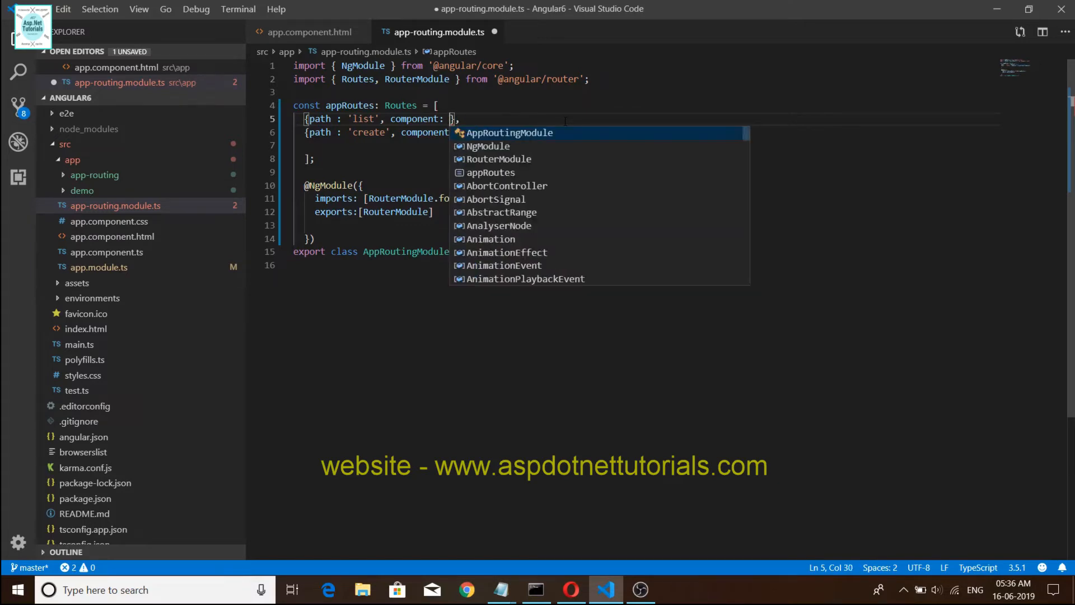
type("d")
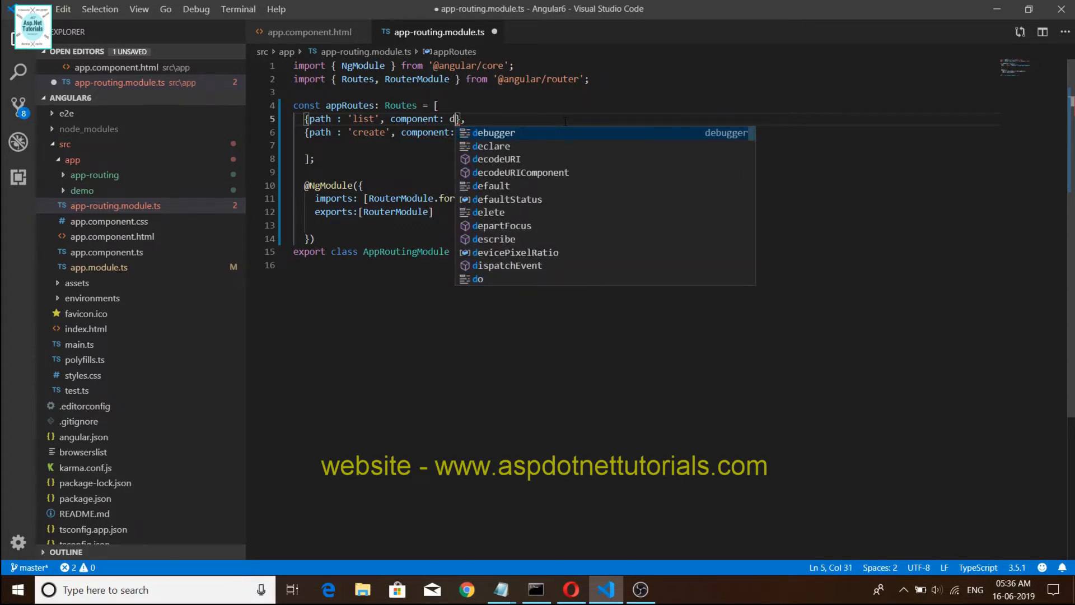
type("list")
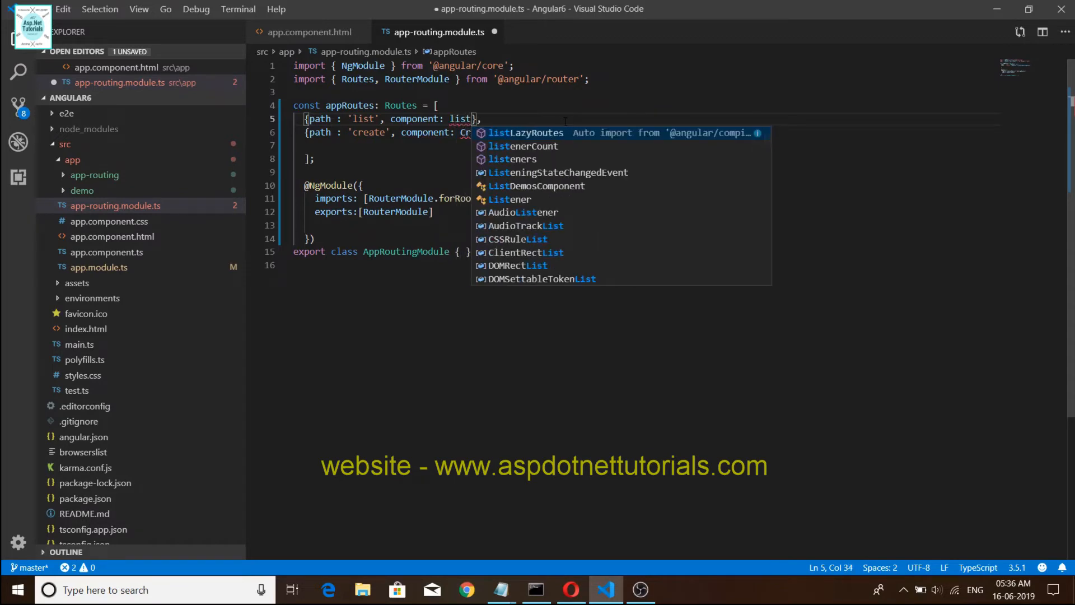
type("d")
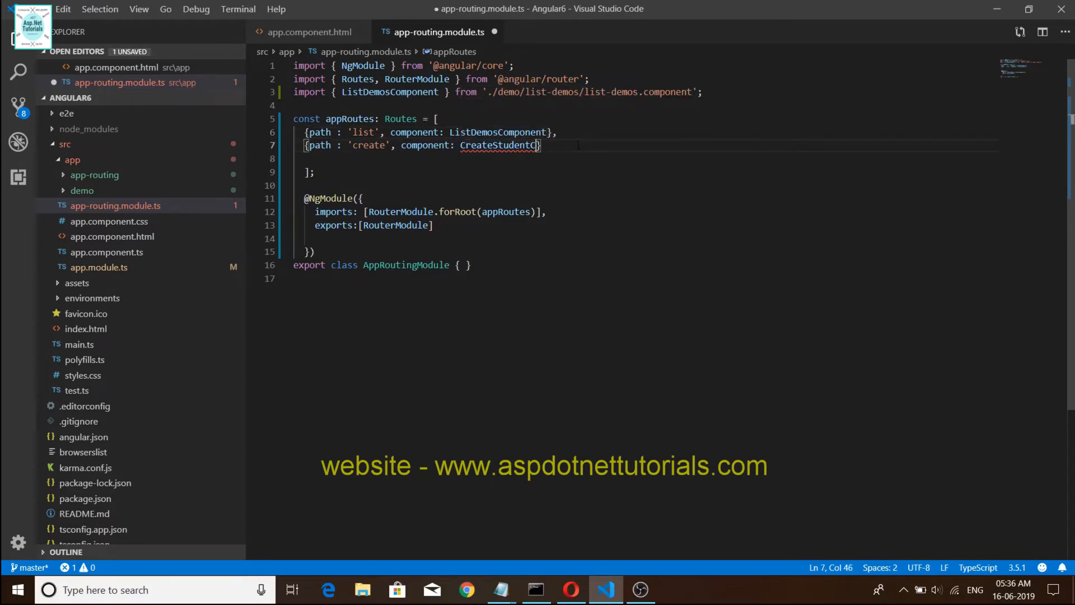
Step: Point the create route to CreateDemoComponent, auto-importing it
key("Backspace")
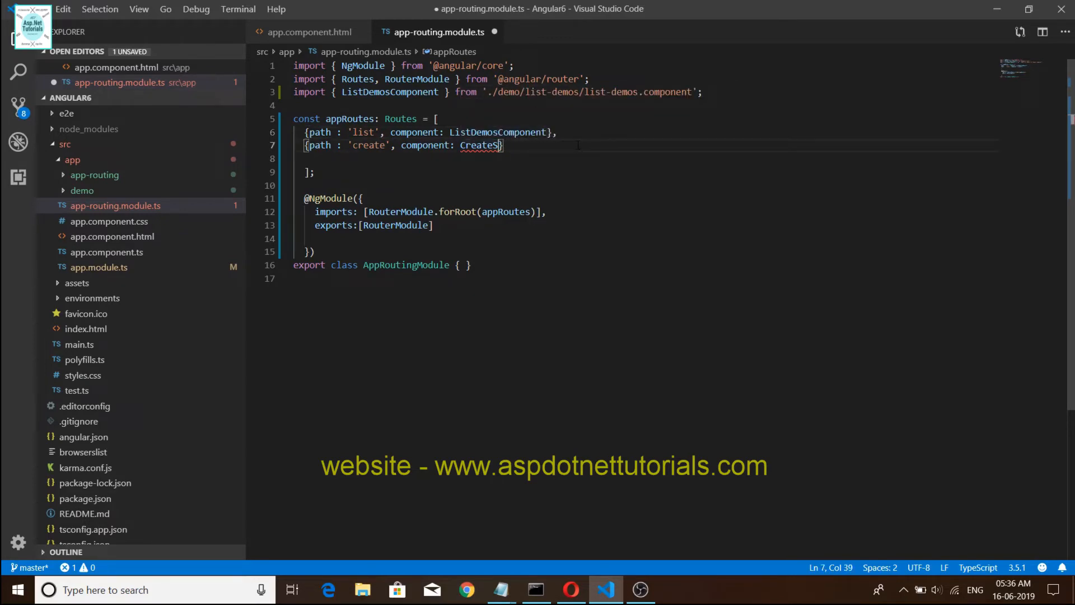
type("e")
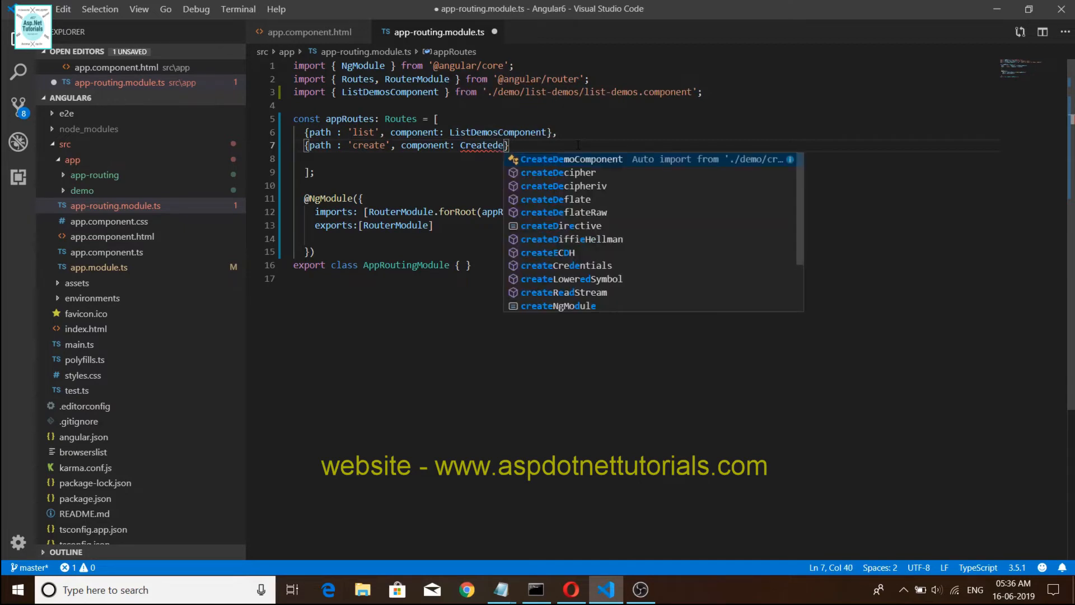
type("moComponent")
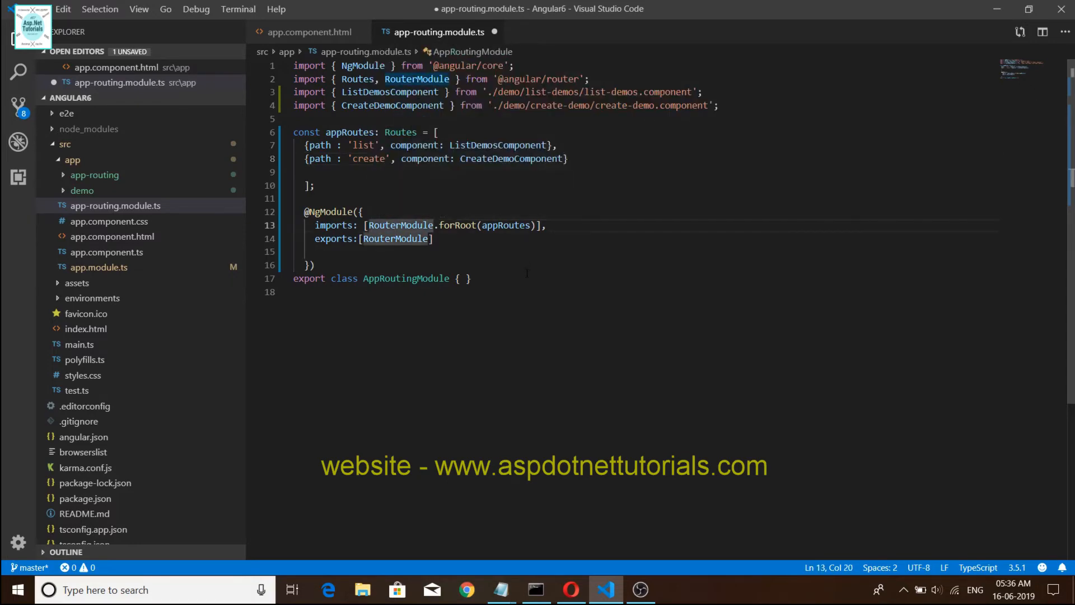
left_click(307, 32)
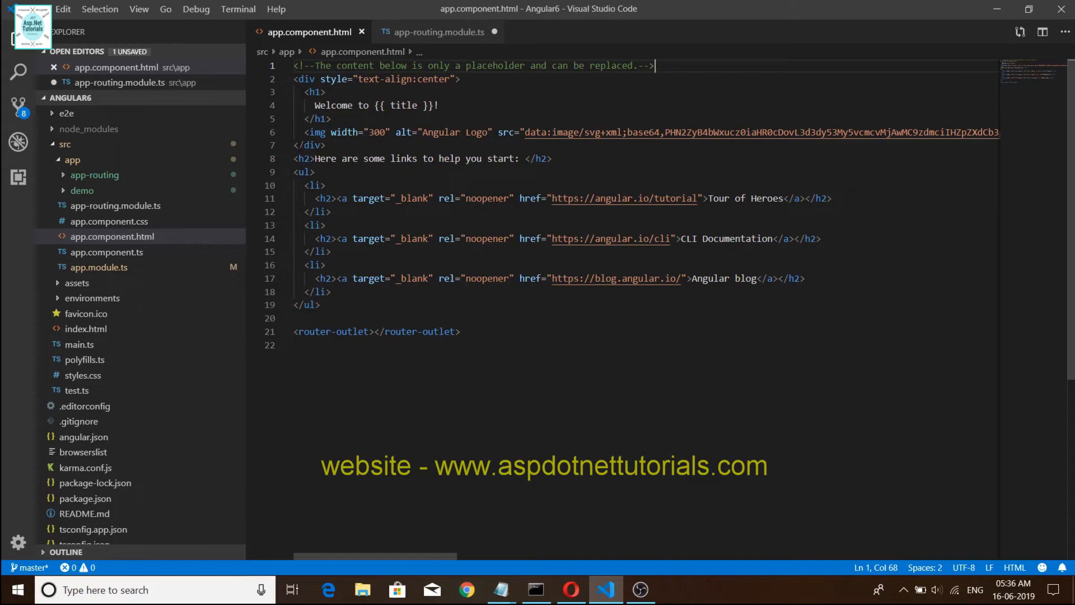
Step: Swap the placeholder links in app.component.html for List and Create routerLink anchors and save
left_click(300, 132)
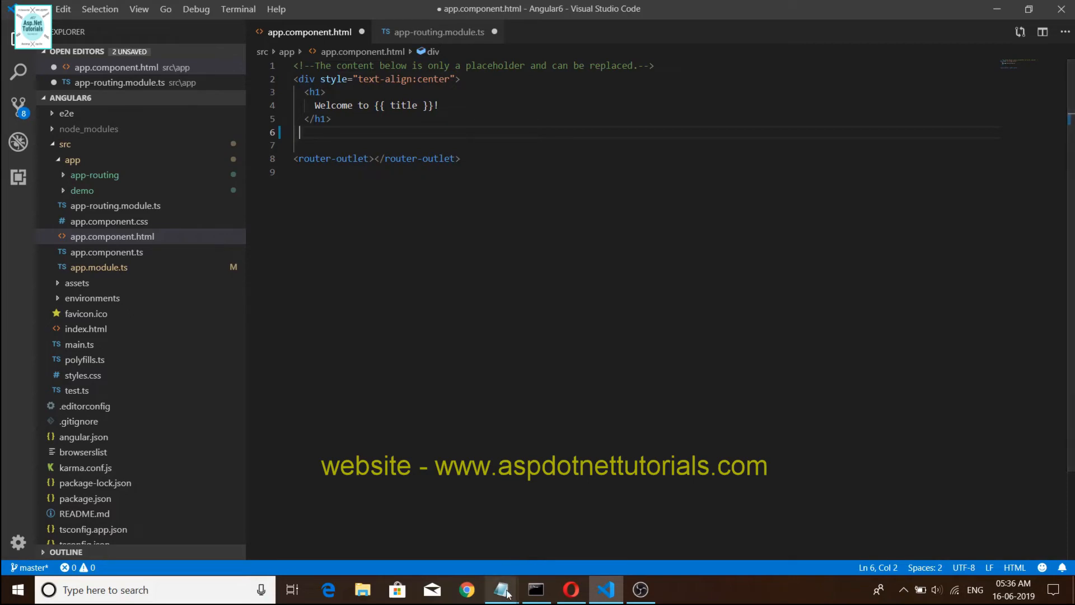
left_click(502, 589)
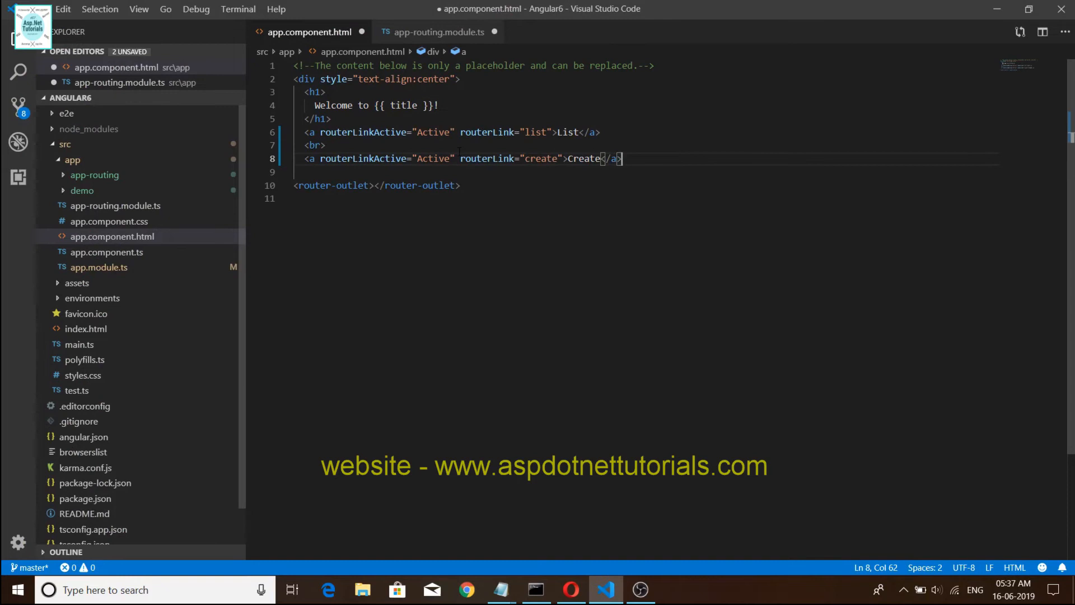
key("ctrl+s")
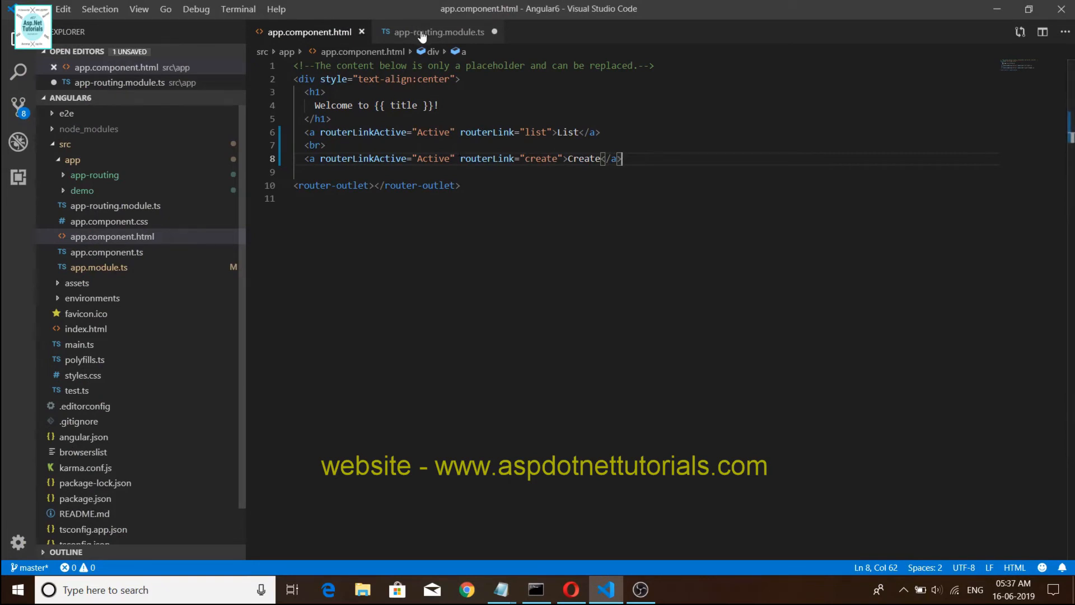
left_click(435, 32)
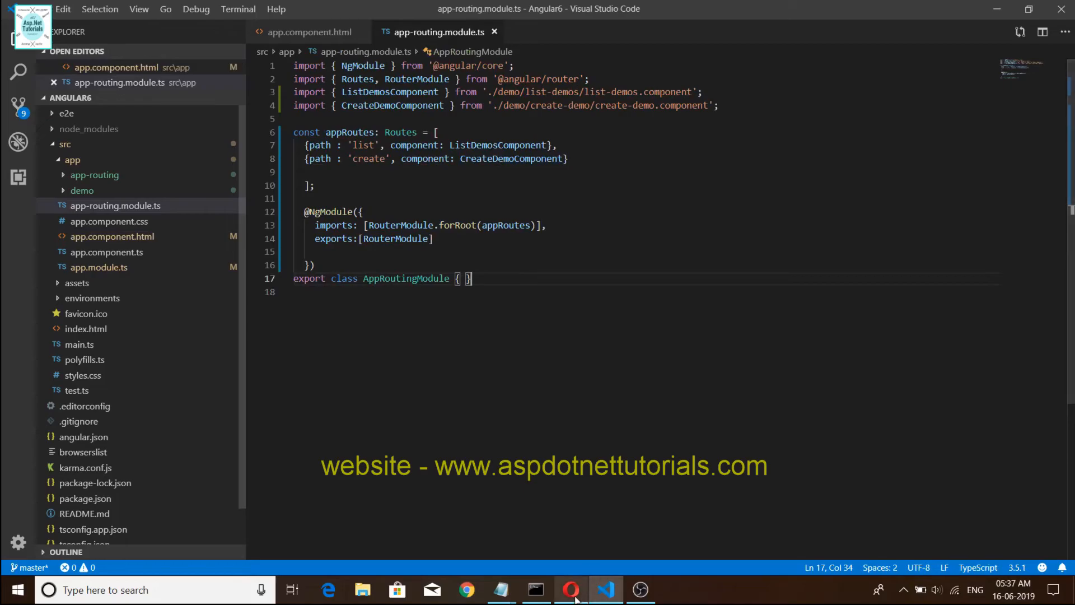
Step: Save all modified project files via File > Save All
left_click(570, 590)
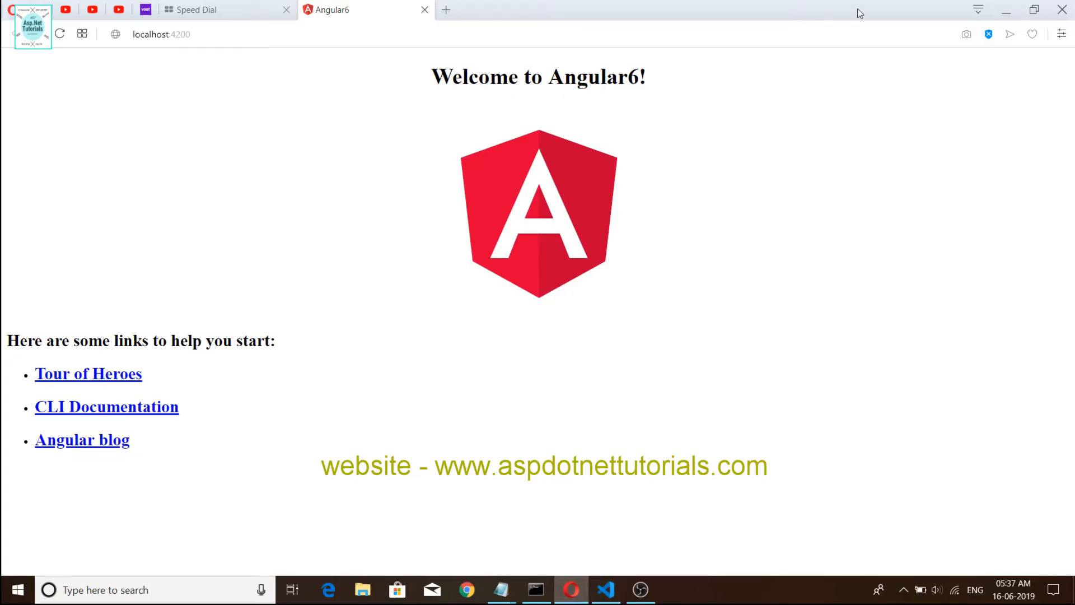
left_click(604, 591)
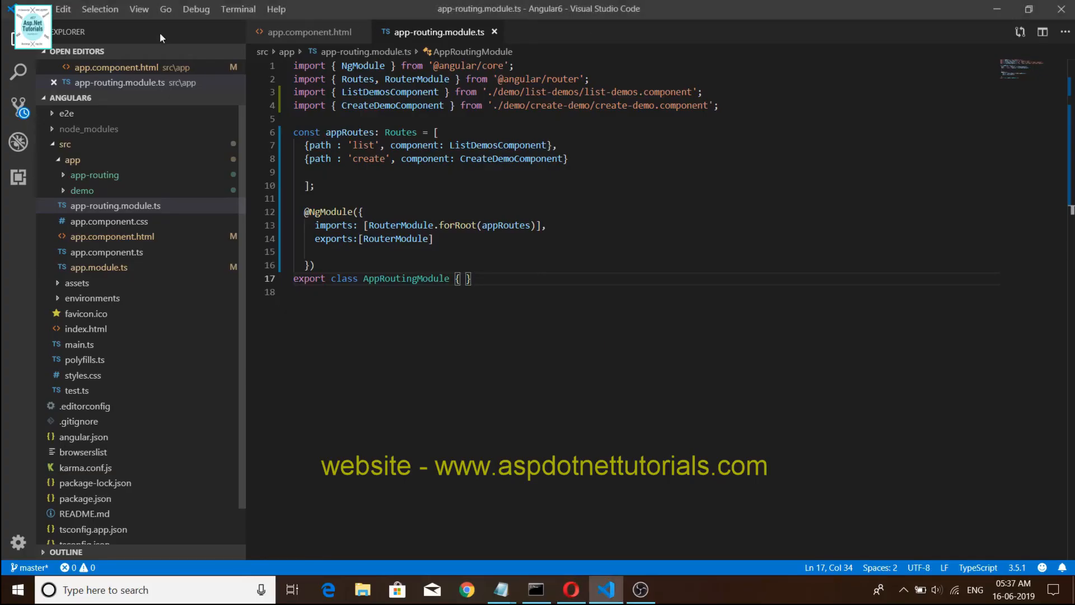
left_click(63, 9)
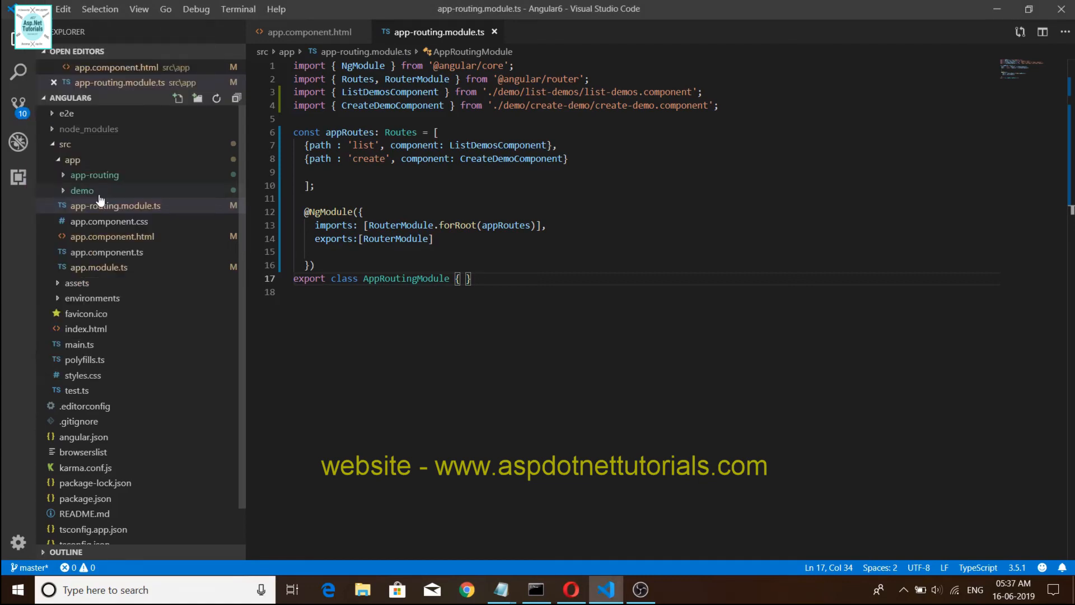
left_click(63, 9)
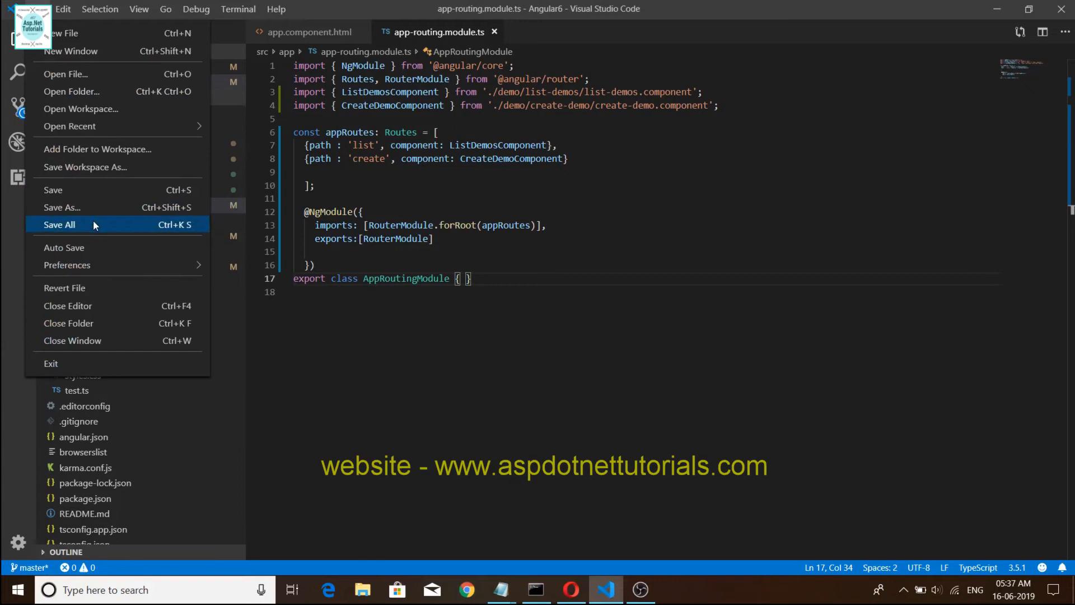
left_click(59, 224)
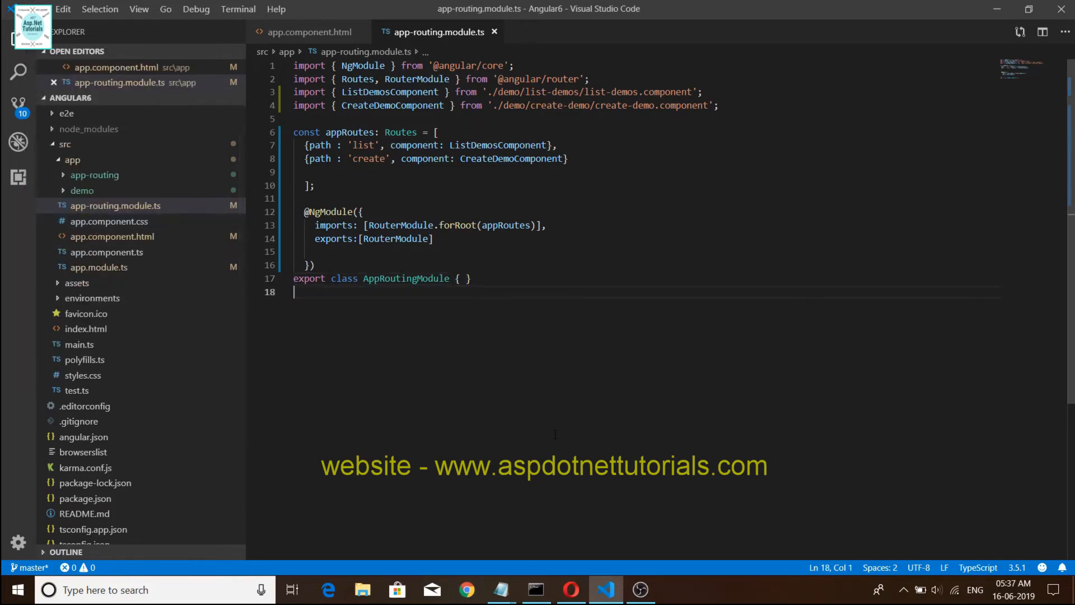
mouse_move(570, 590)
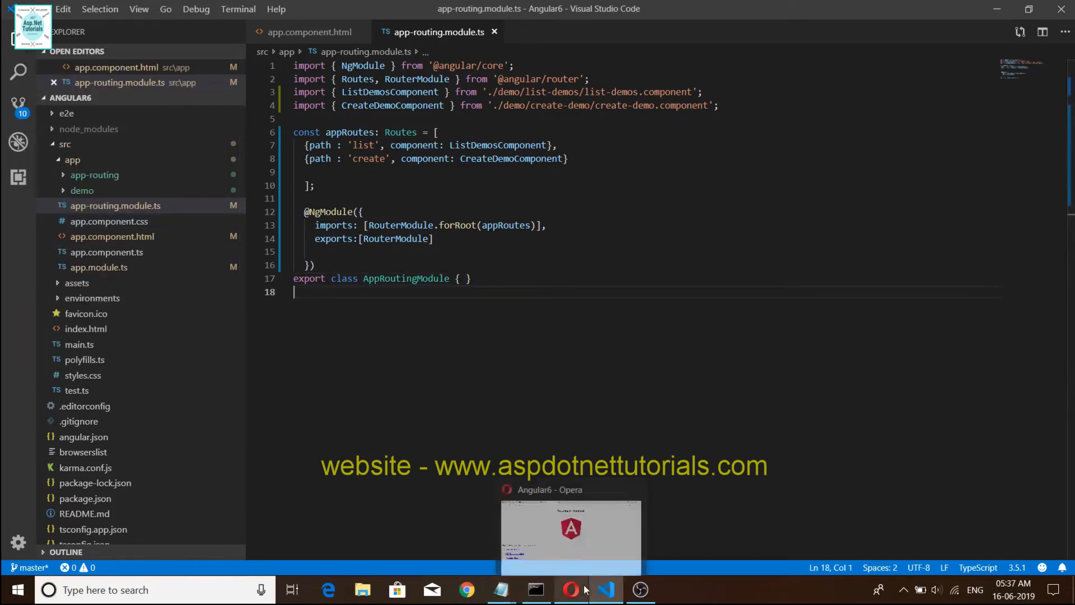
Step: Check the browser at localhost:4200, still showing the default Angular6 welcome page
left_click(570, 590)
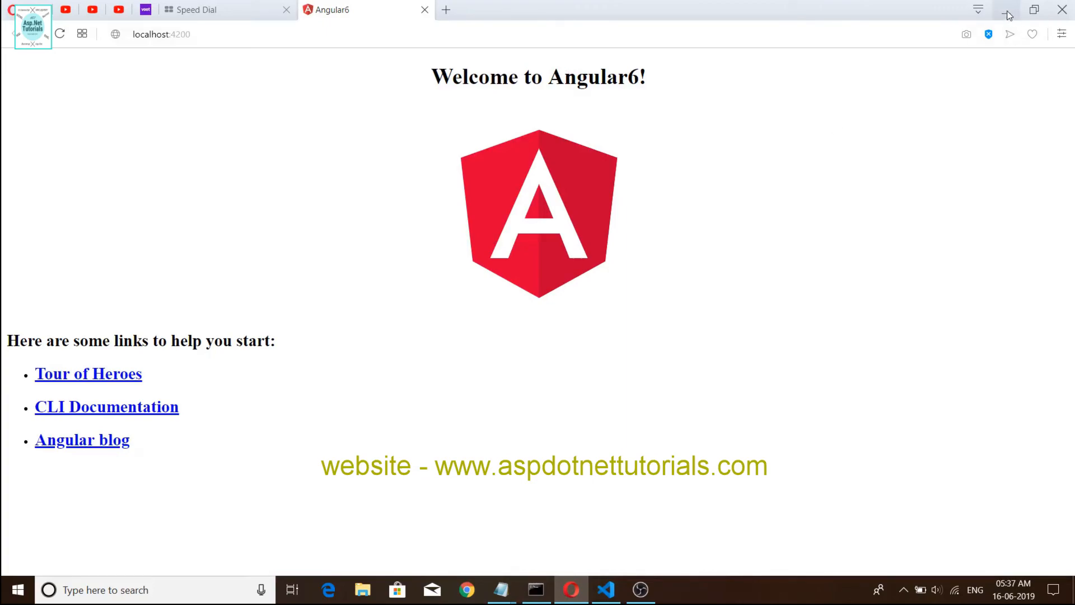
left_click(606, 590)
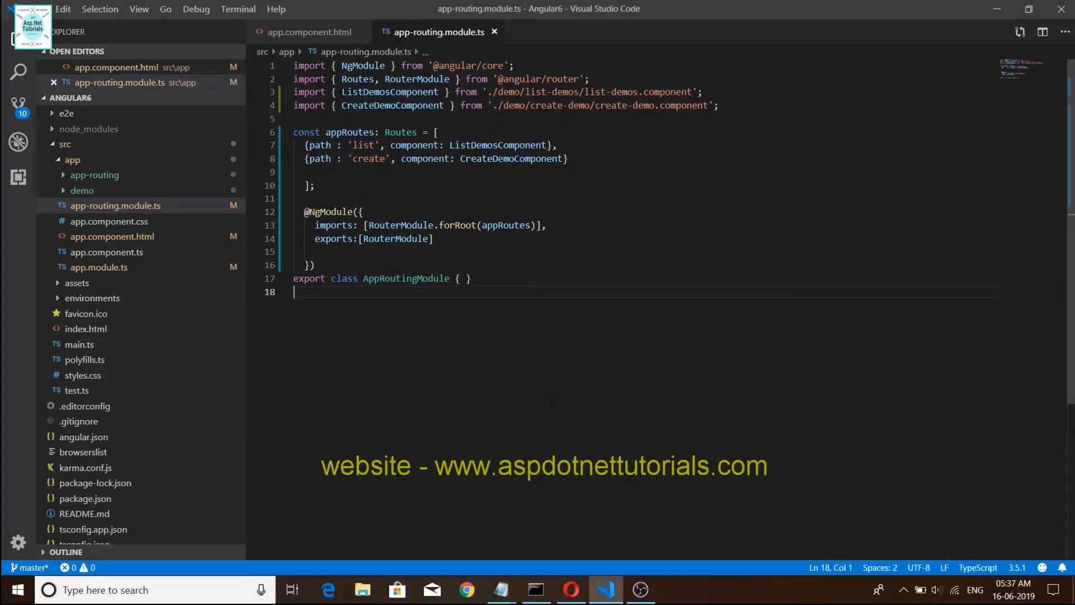
left_click(570, 590)
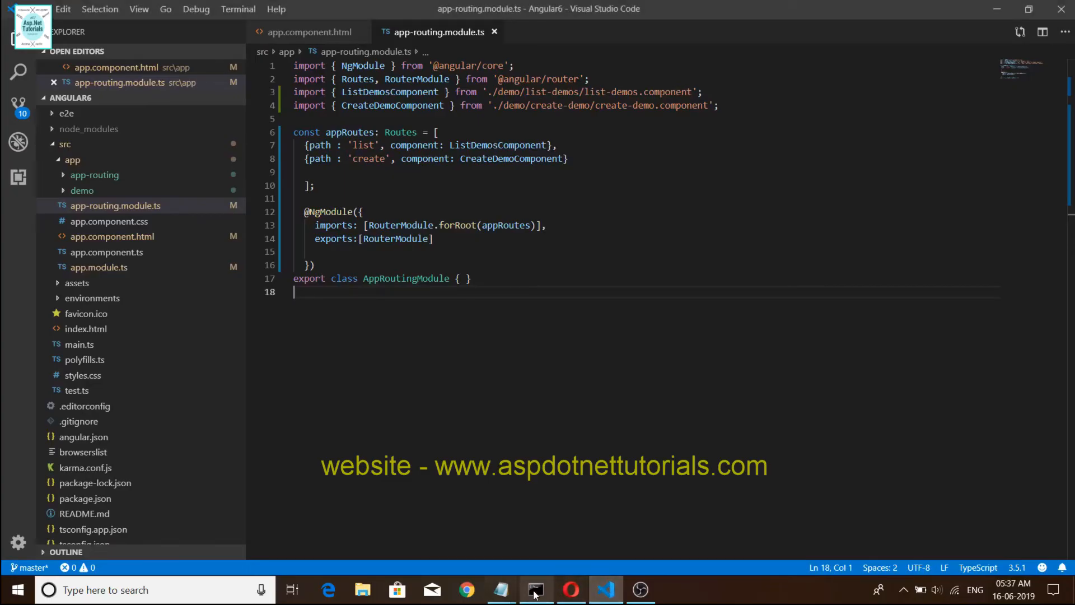
Step: Run ng s -o at the Node.js prompt to serve and open the app
left_click(536, 590)
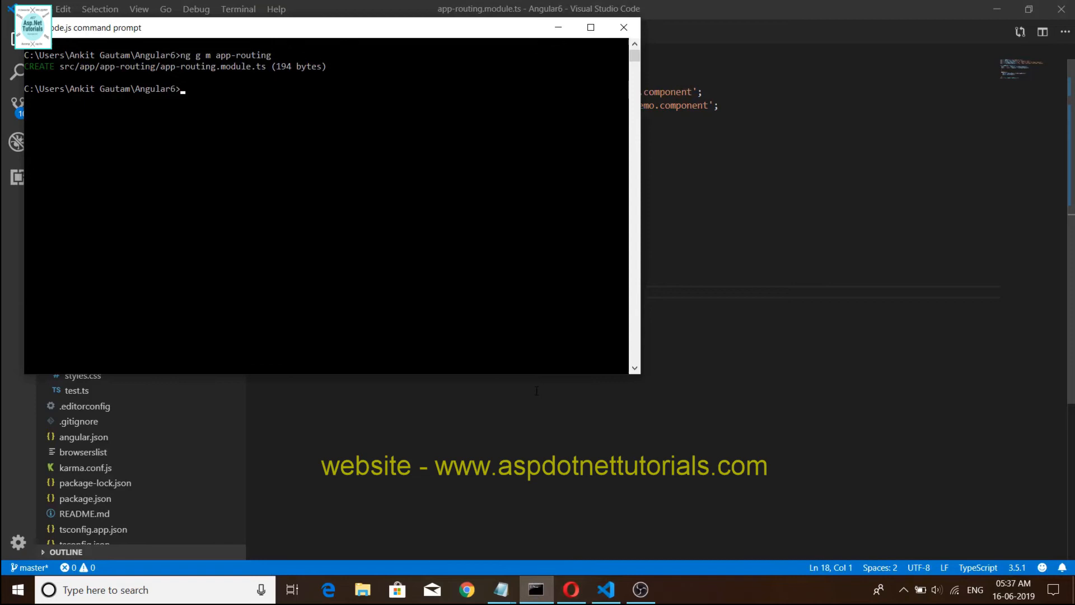
type("ng s -")
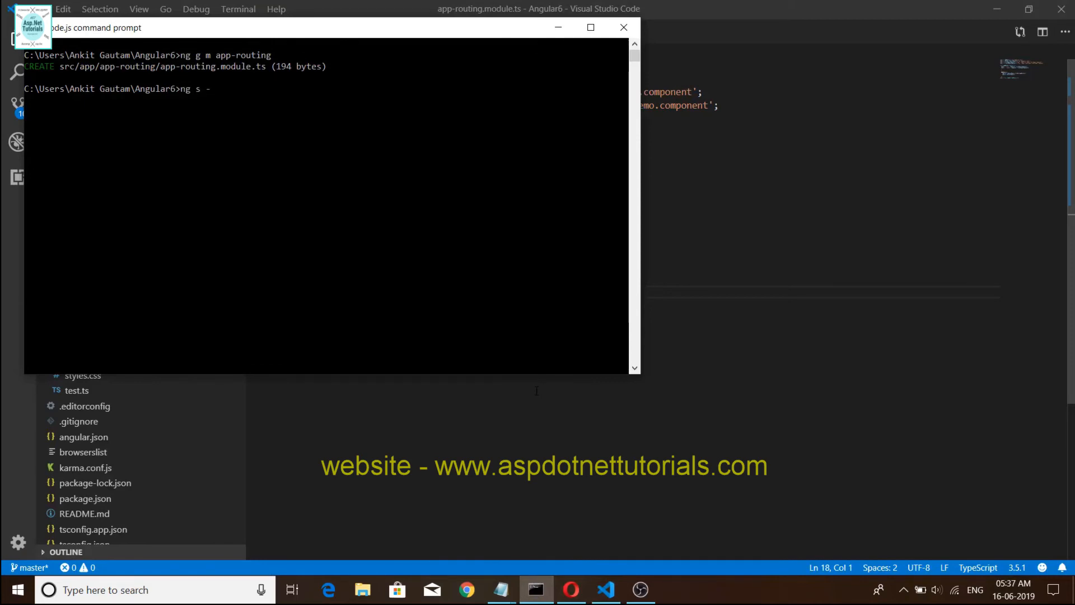
type("o")
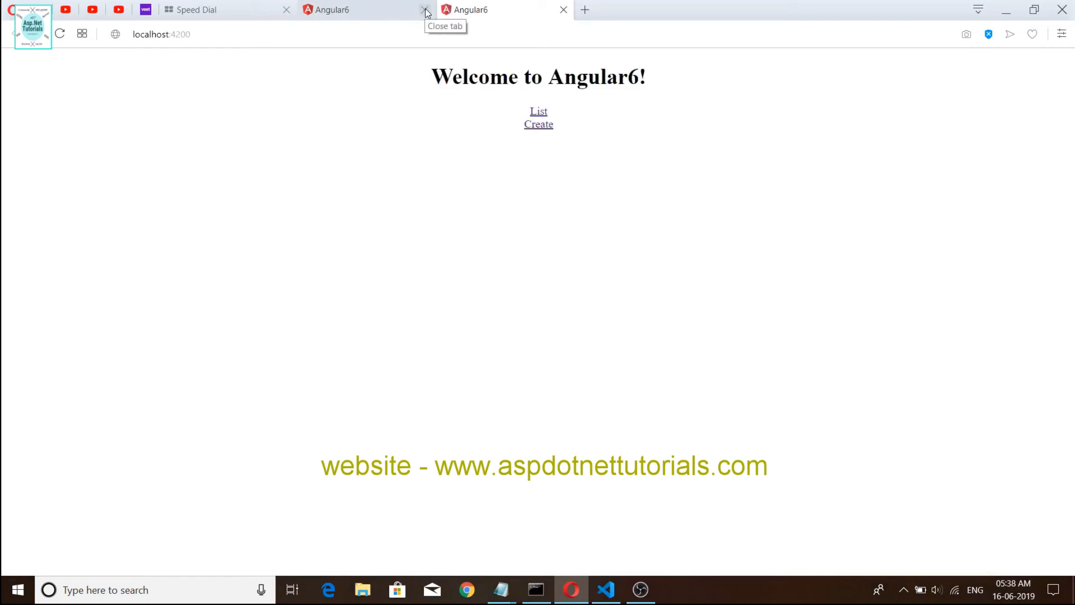
Step: Close the duplicate tab and alternate the List and Create links to confirm list-demos and create-demo render
left_click(426, 12)
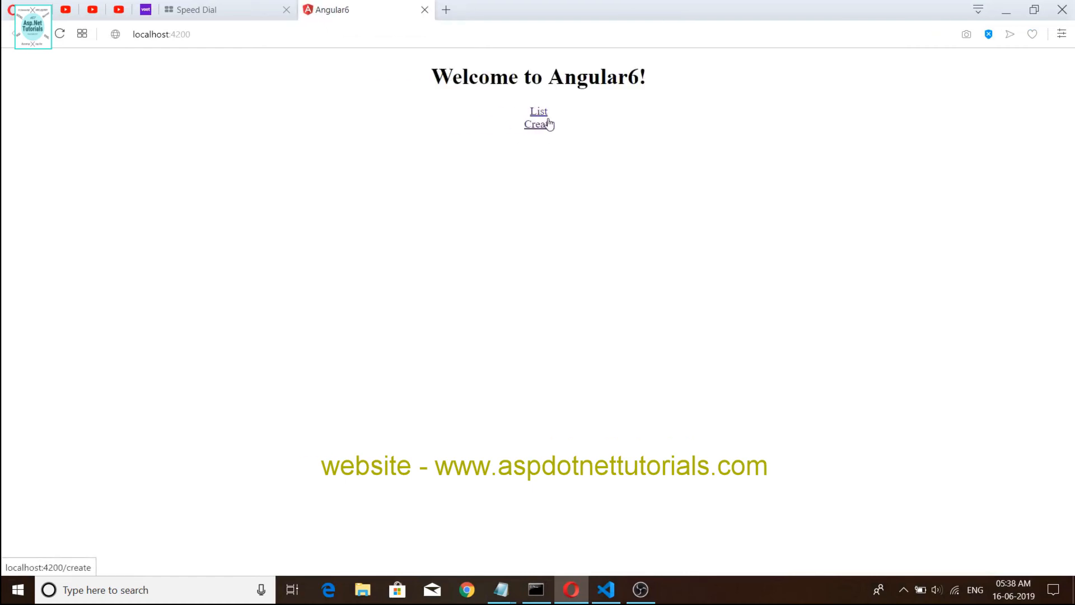
mouse_move(613, 203)
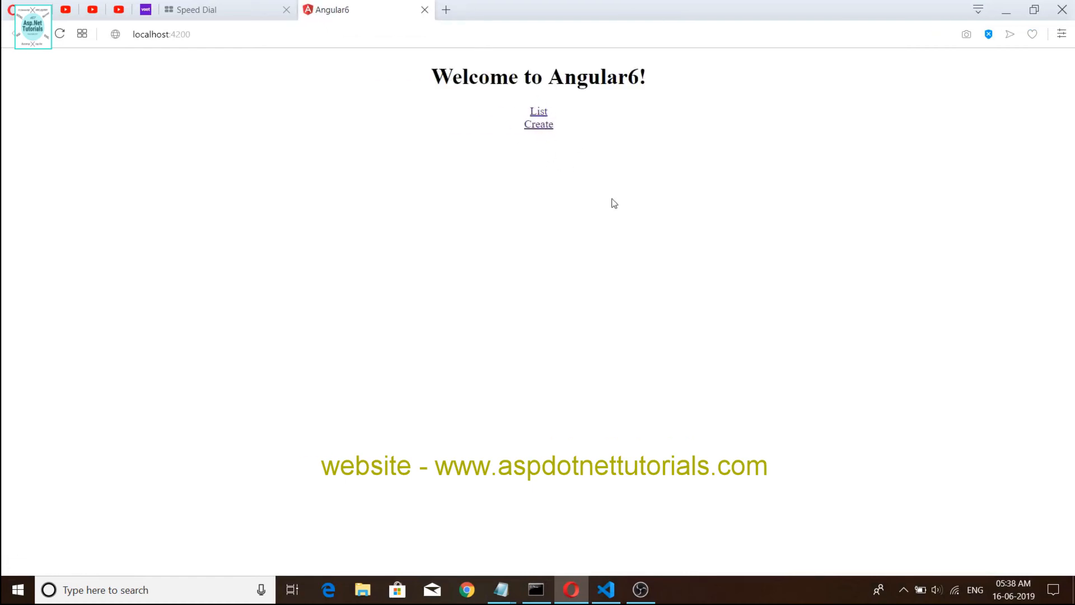
mouse_move(538, 111)
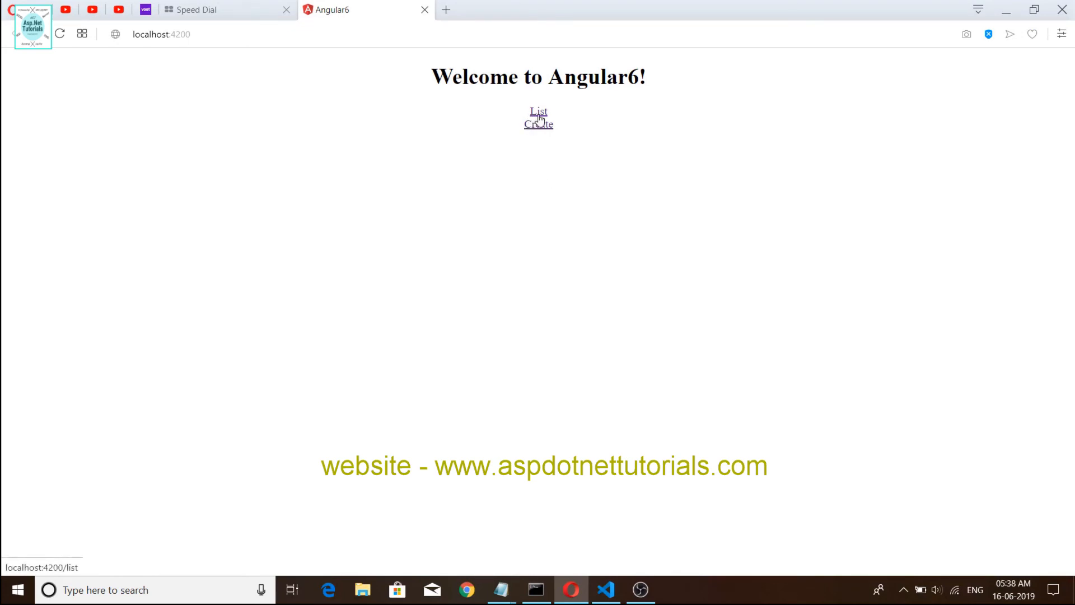
left_click(539, 110)
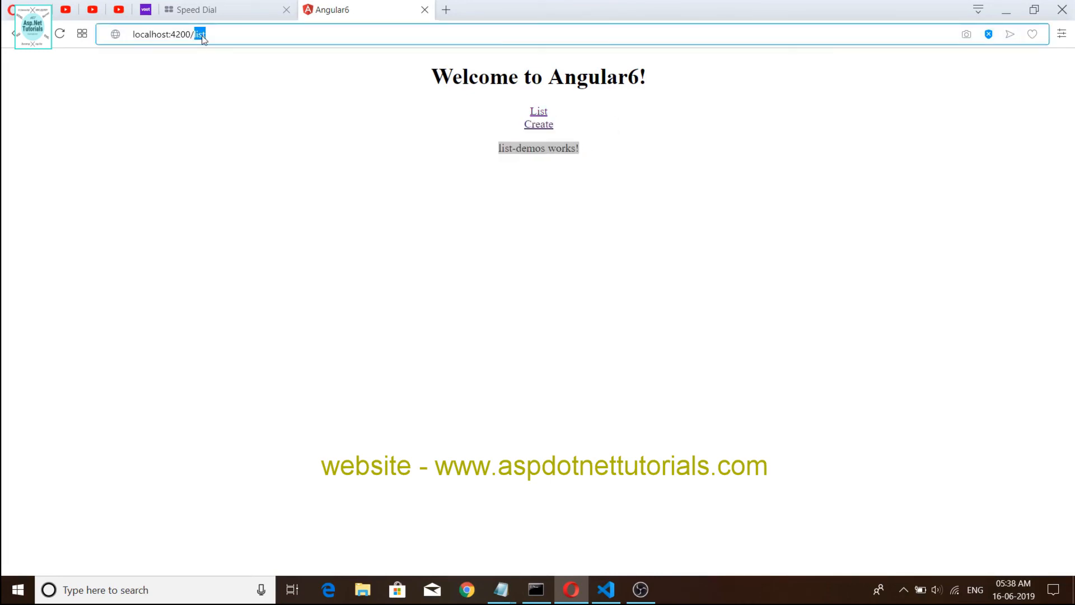
mouse_move(539, 124)
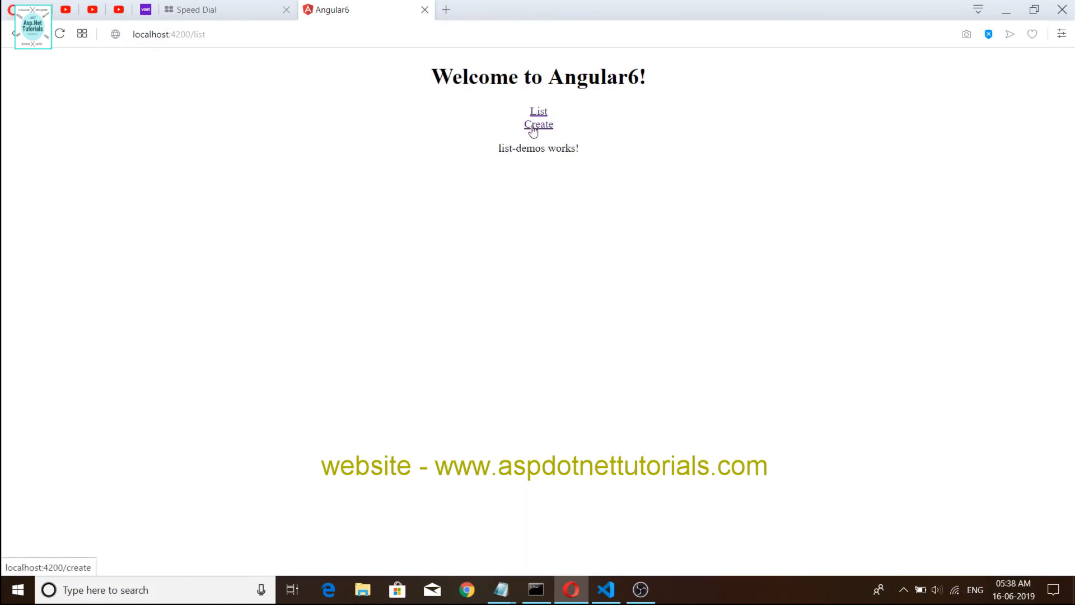
mouse_move(539, 124)
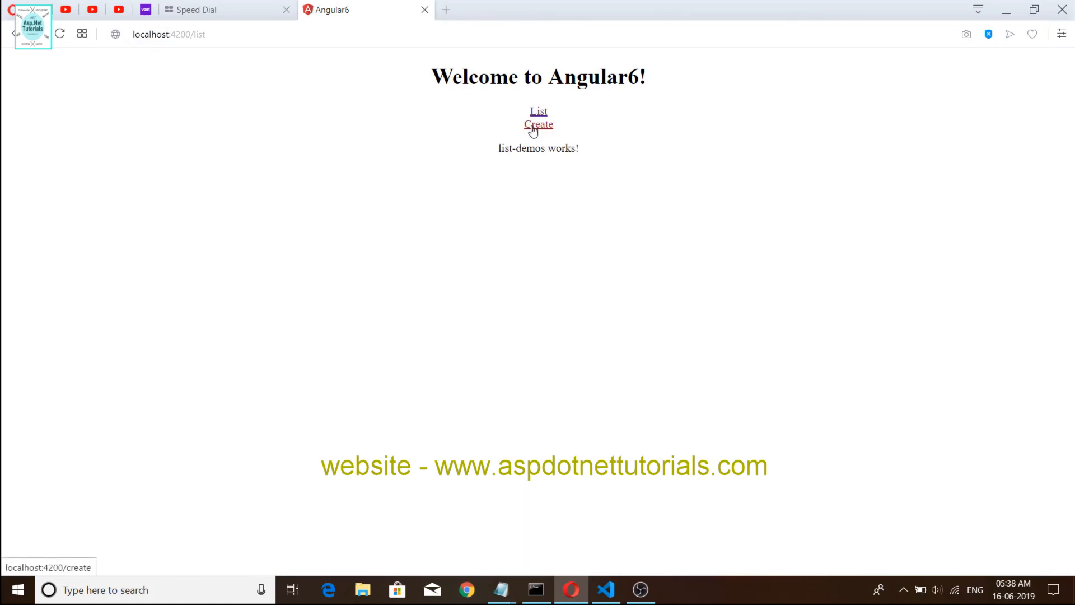
left_click(539, 124)
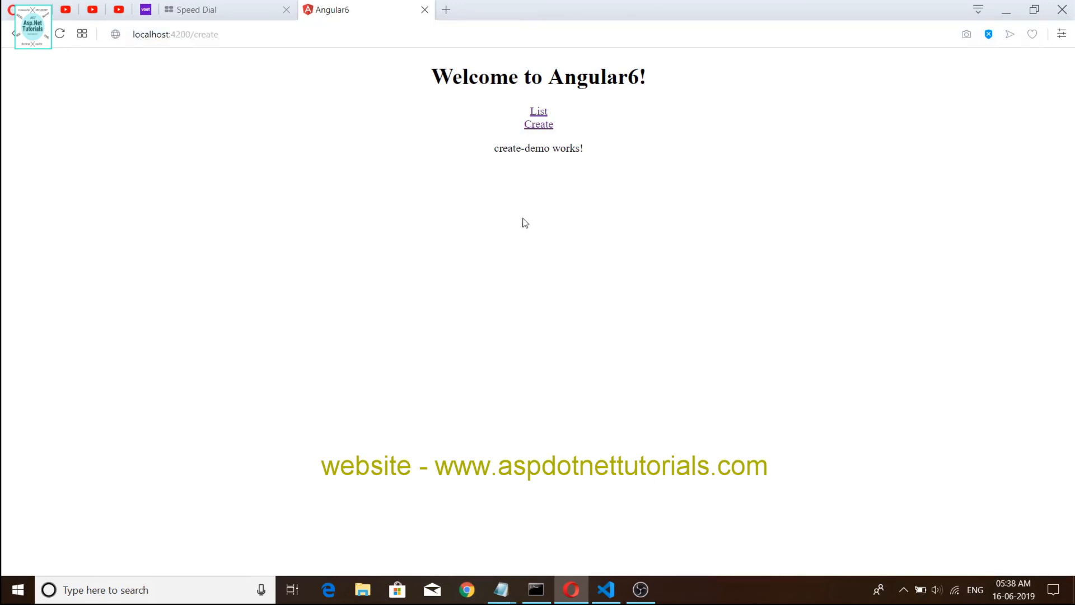
left_click(538, 111)
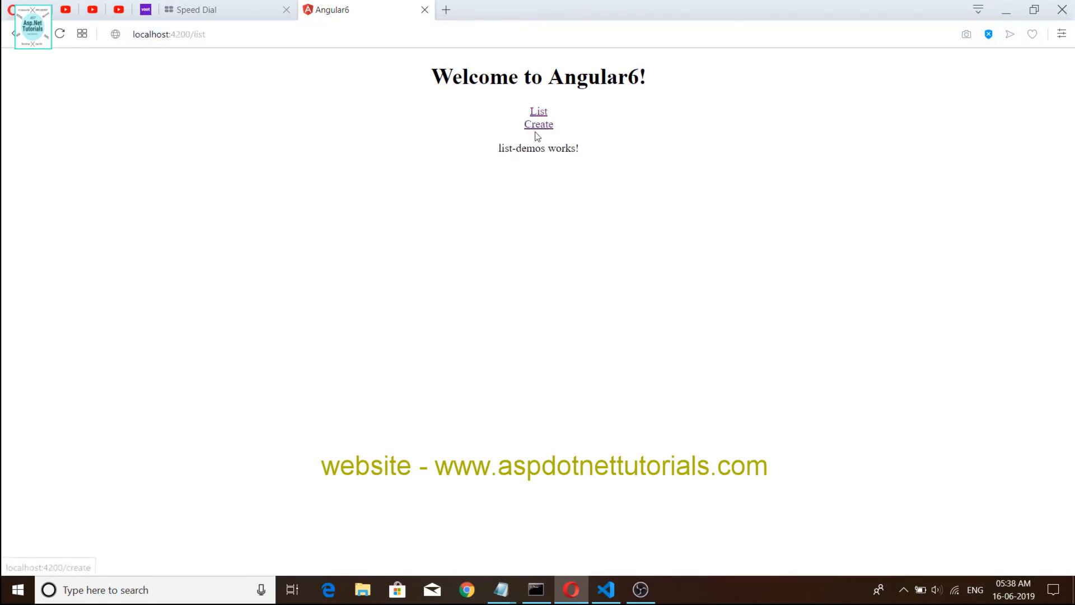
left_click(538, 124)
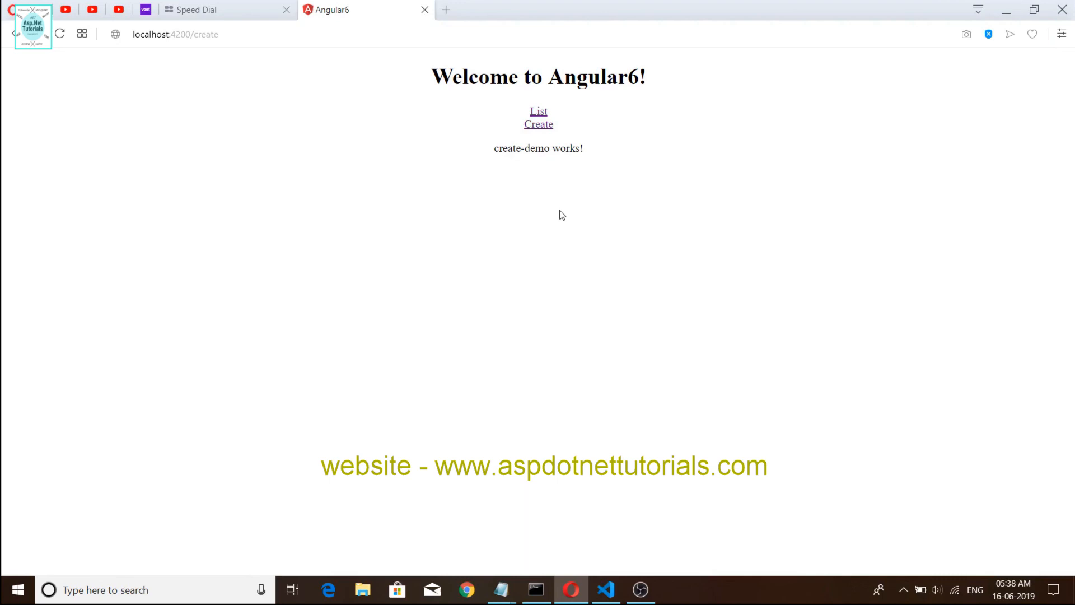